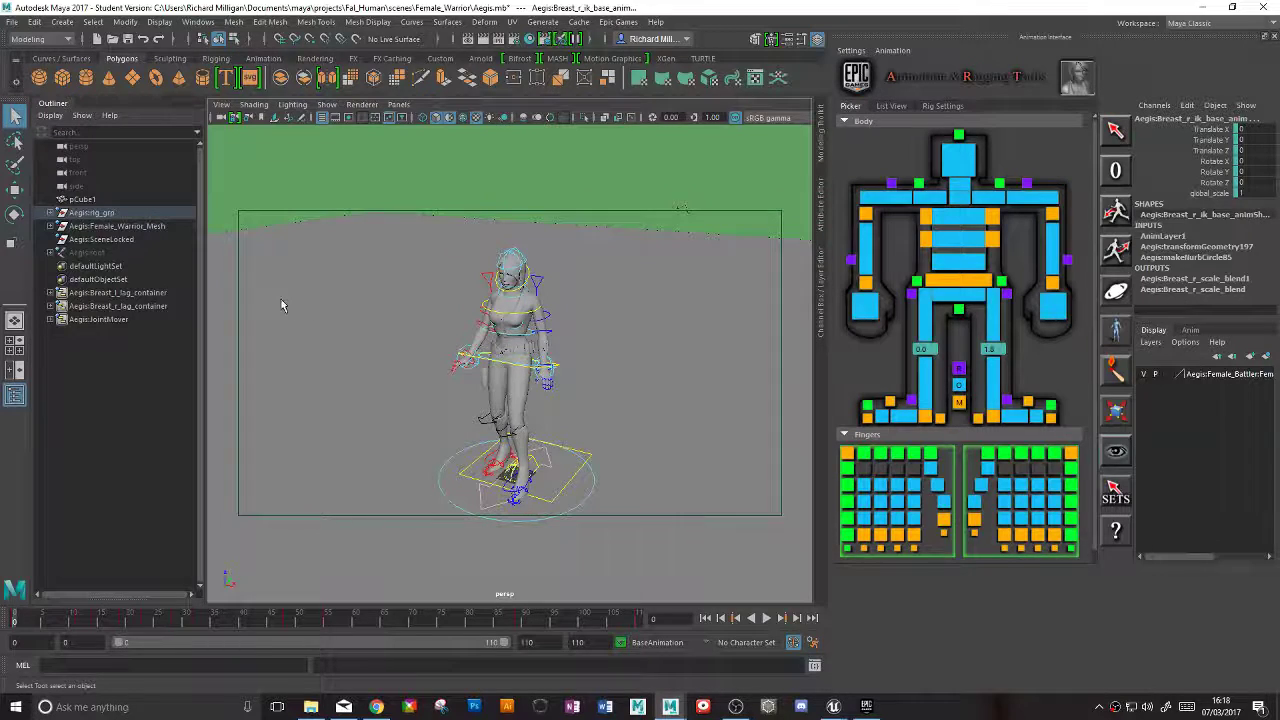
{"action": "mouse_move", "coordinate": [225, 310]}
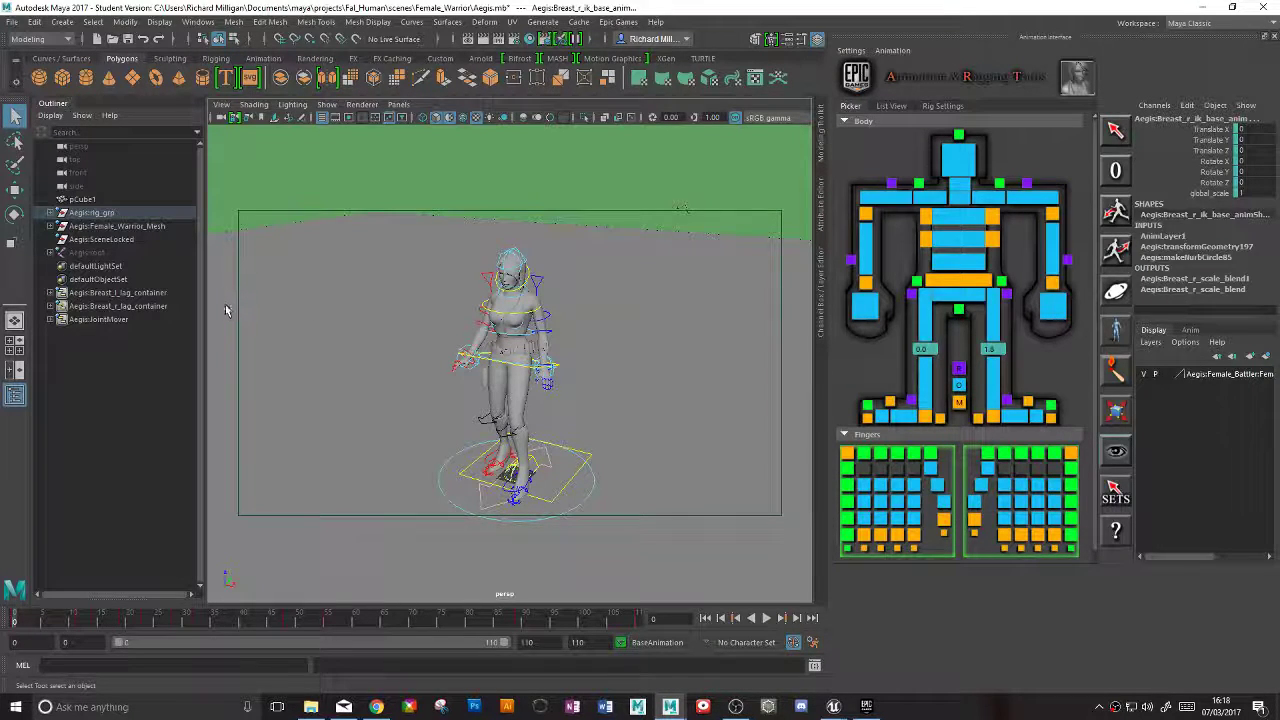
Select Aegis:root and Aegis:Female_Warrior_Mesh together in the Outliner
{"action": "left_click", "coordinate": [85, 253]}
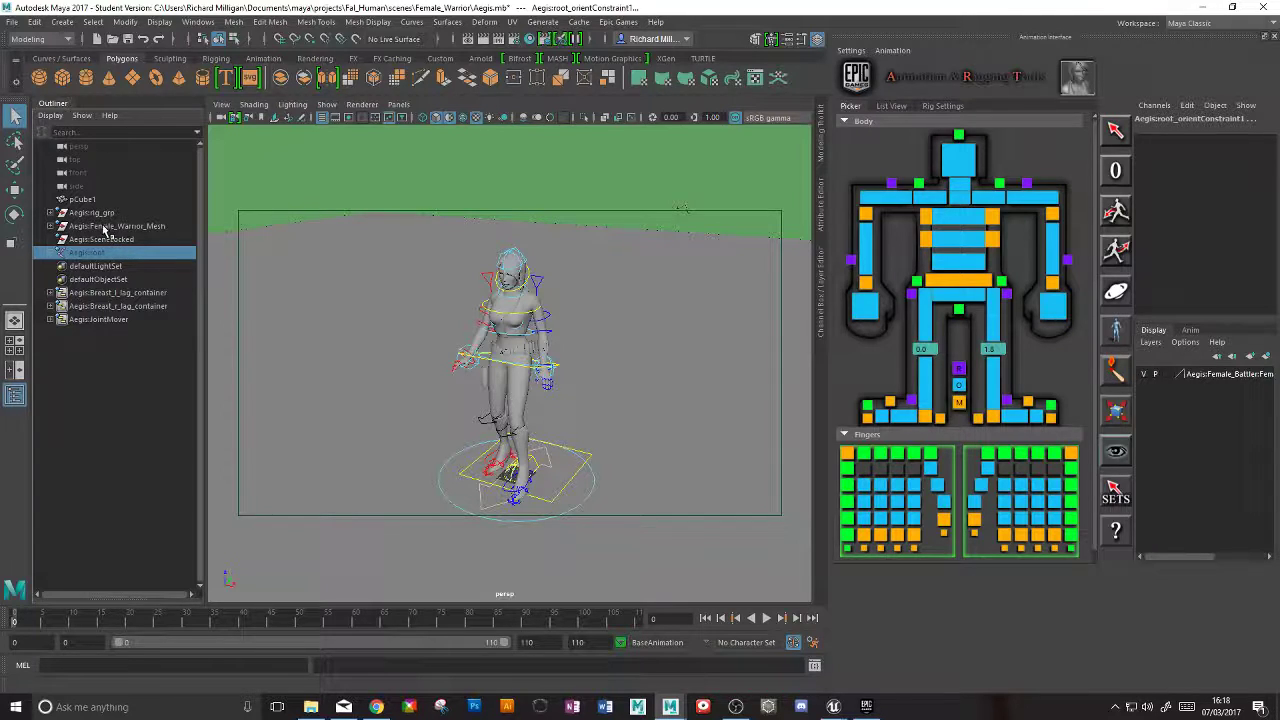
{"action": "left_click", "coordinate": [116, 225]}
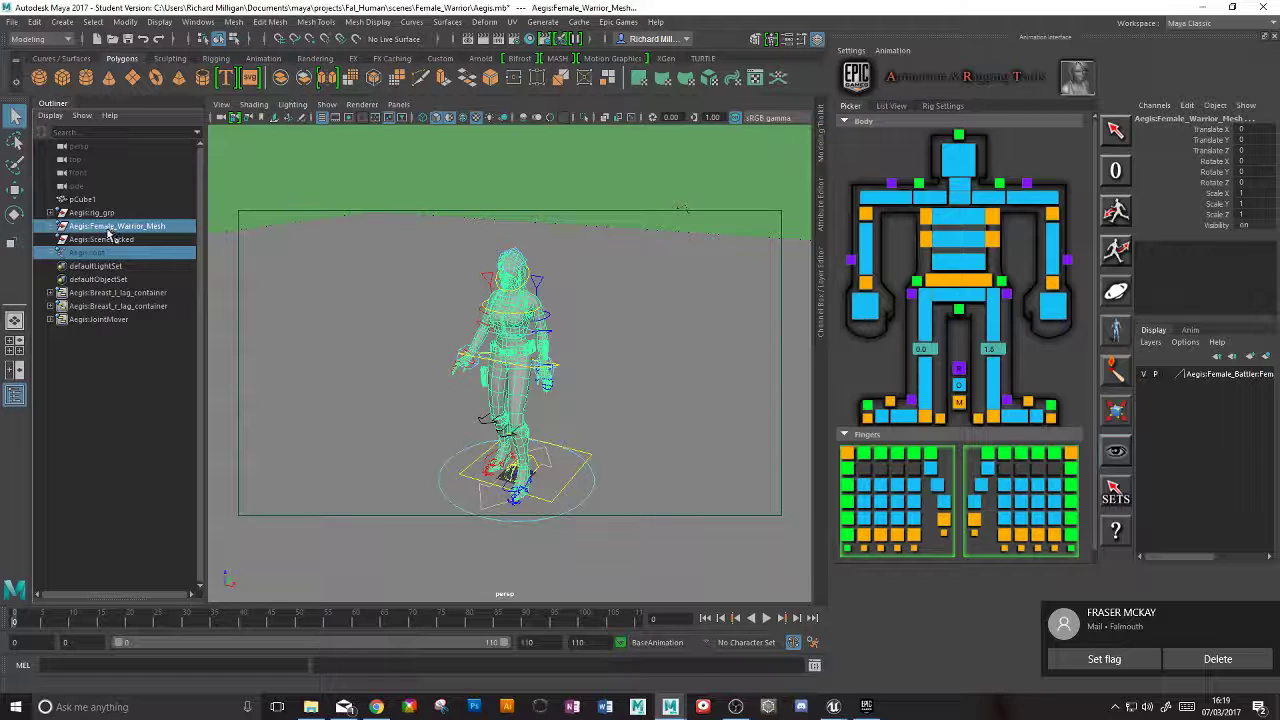
Open the Game Exporter with FBX version 2014/2015 and browse for an export folder
{"action": "left_click", "coordinate": [11, 22]}
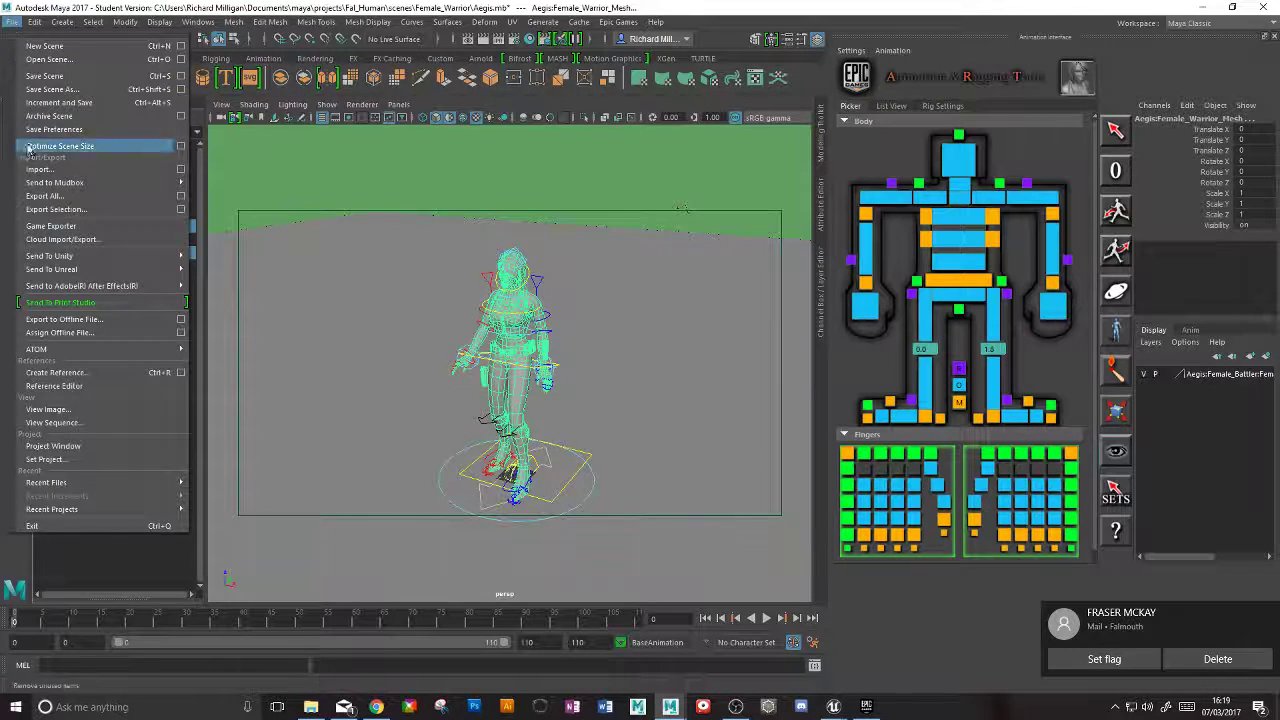
{"action": "left_click", "coordinate": [50, 225]}
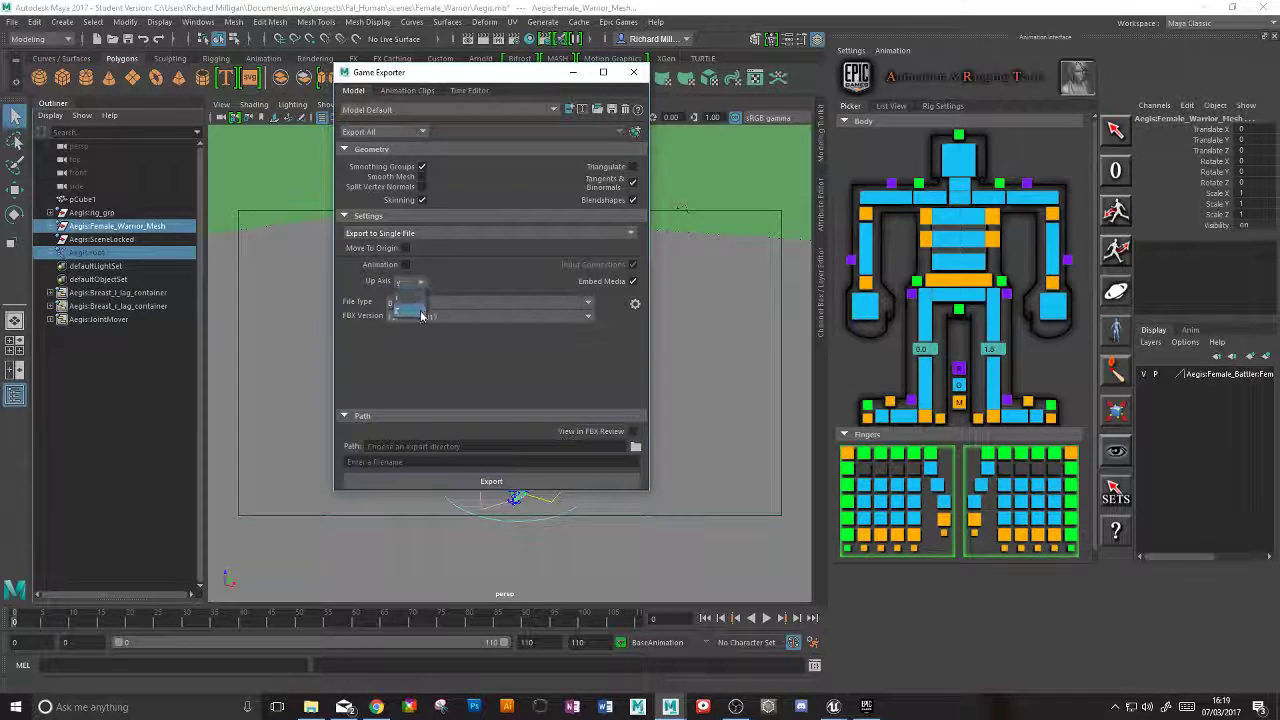
{"action": "left_click", "coordinate": [488, 315]}
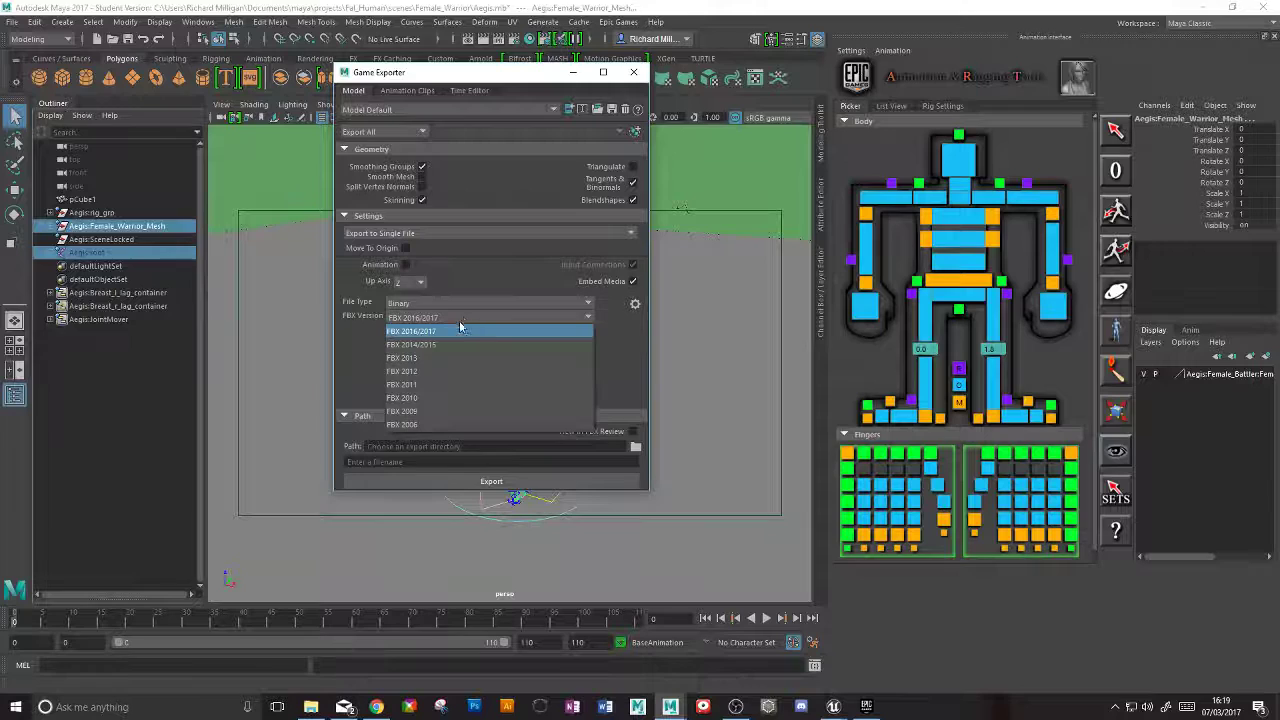
{"action": "left_click", "coordinate": [411, 344]}
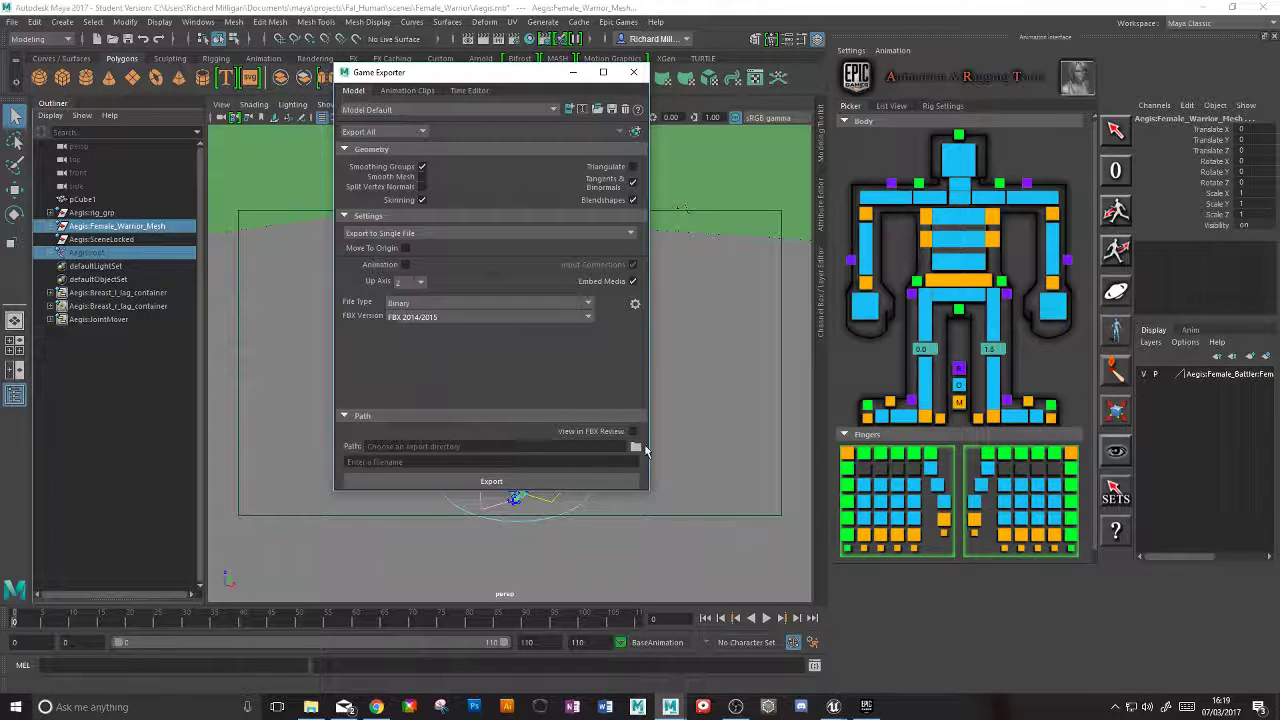
{"action": "left_click", "coordinate": [635, 446]}
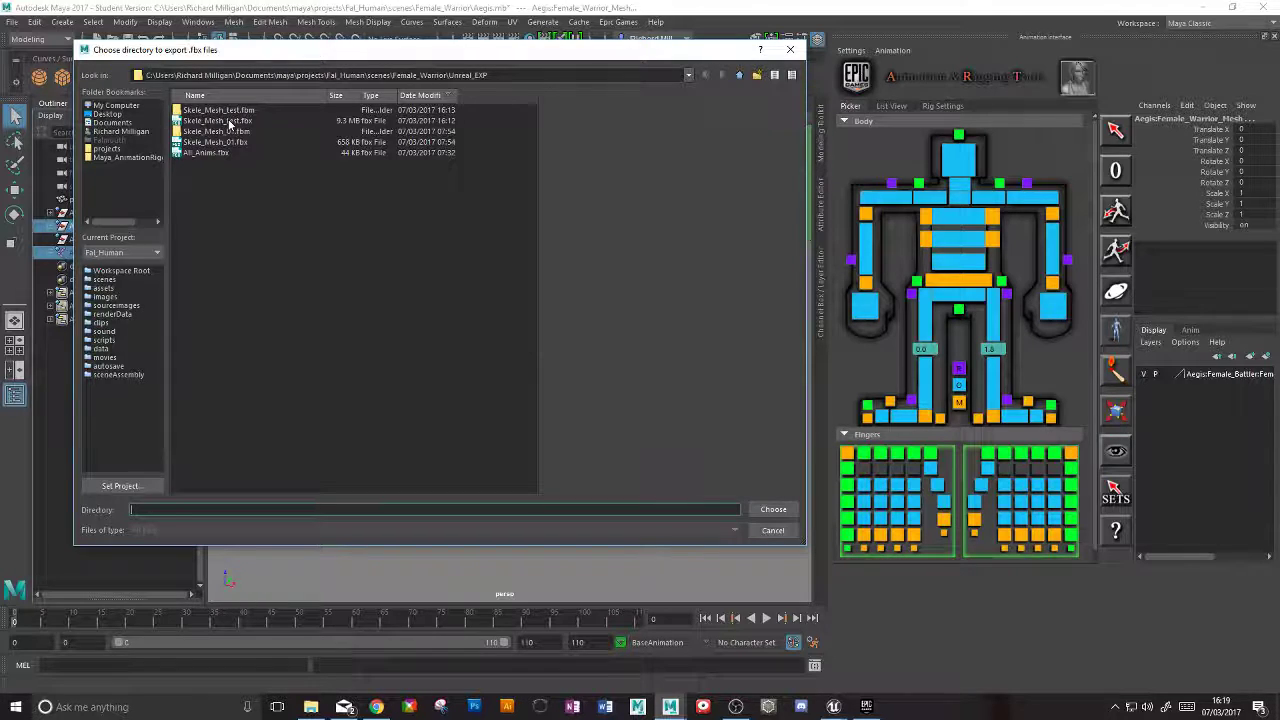
Set the export directory to Female_Warrior/Unreal_EXP and the filename to Skele_Mesh_test.fbx
{"action": "left_click", "coordinate": [218, 120]}
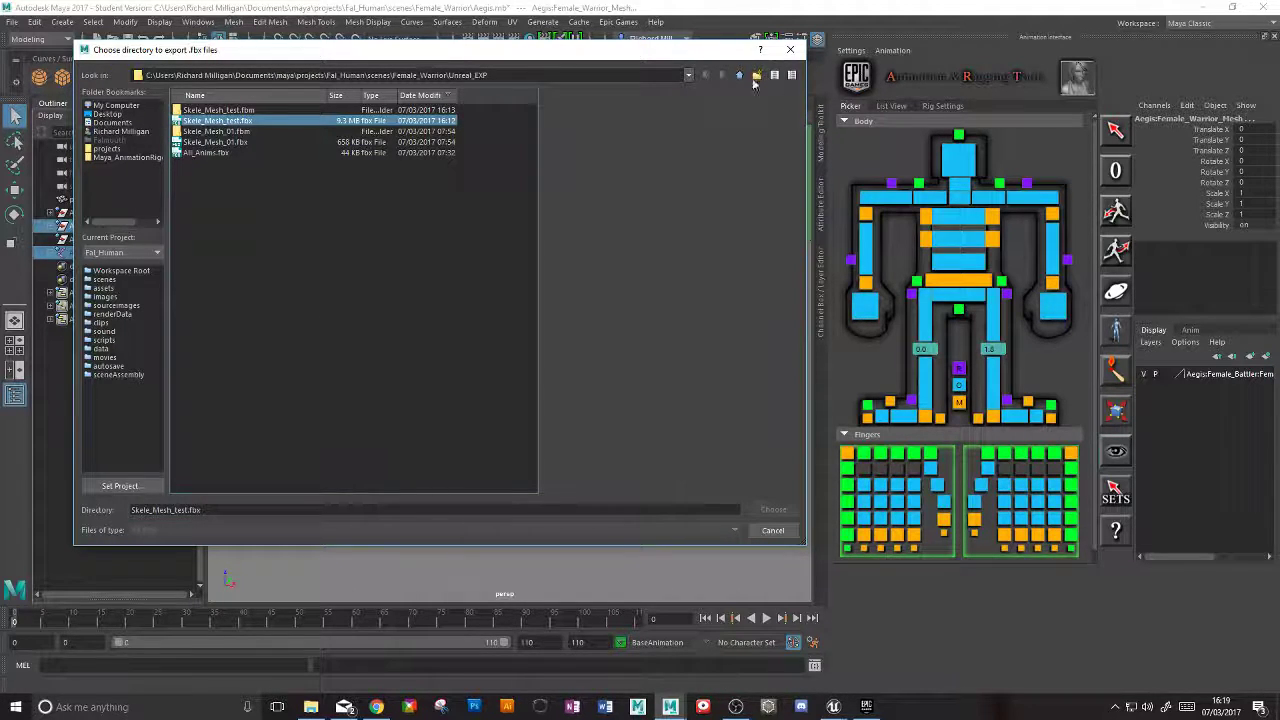
{"action": "left_click", "coordinate": [739, 74]}
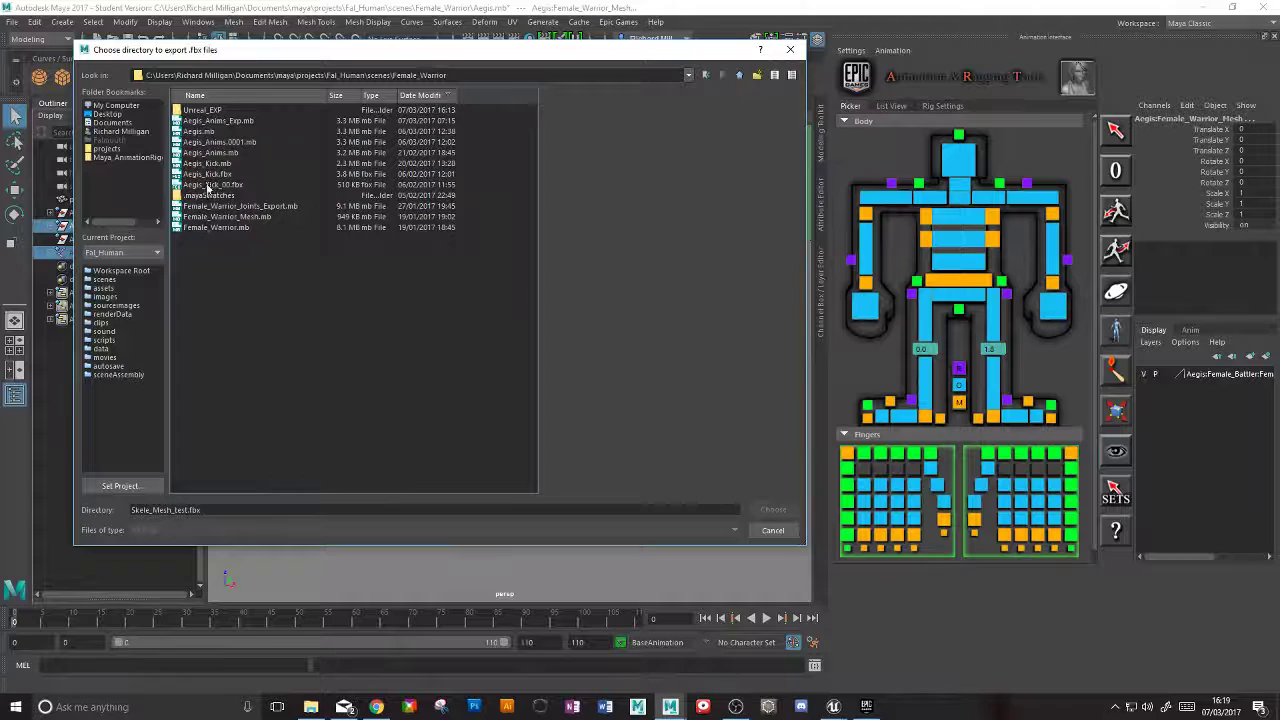
{"action": "left_click", "coordinate": [203, 110]}
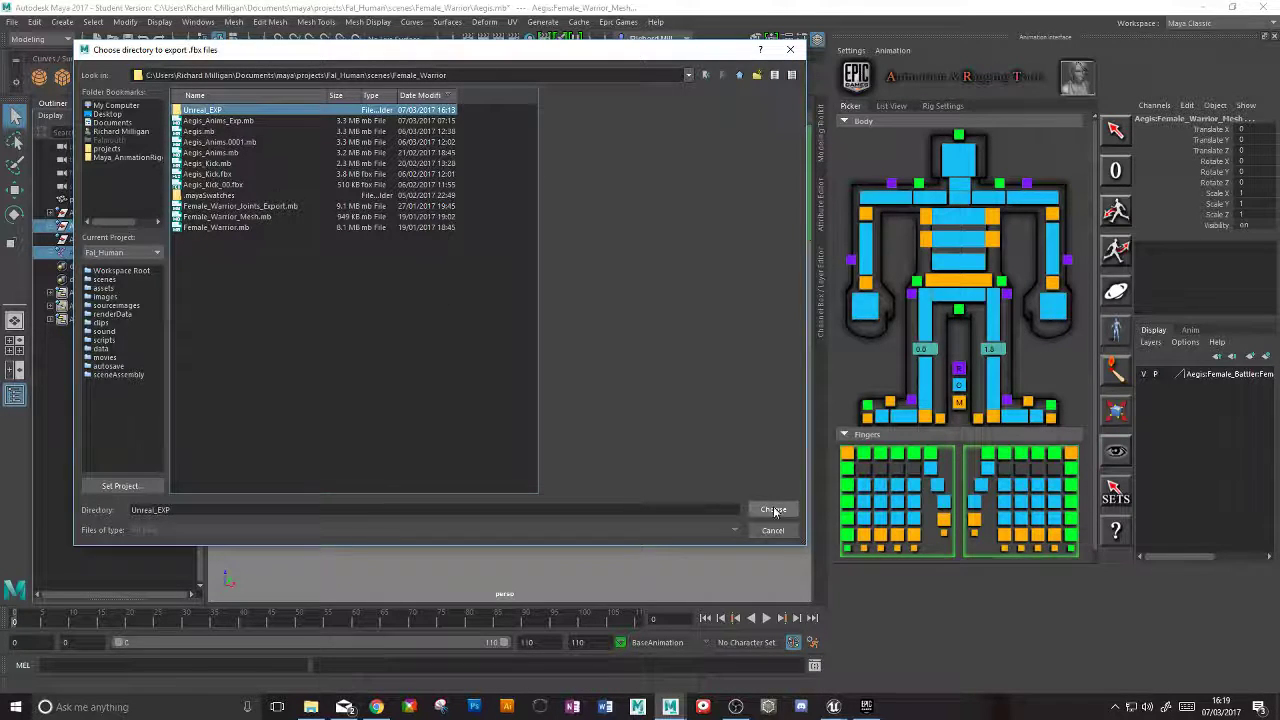
{"action": "left_click", "coordinate": [772, 509]}
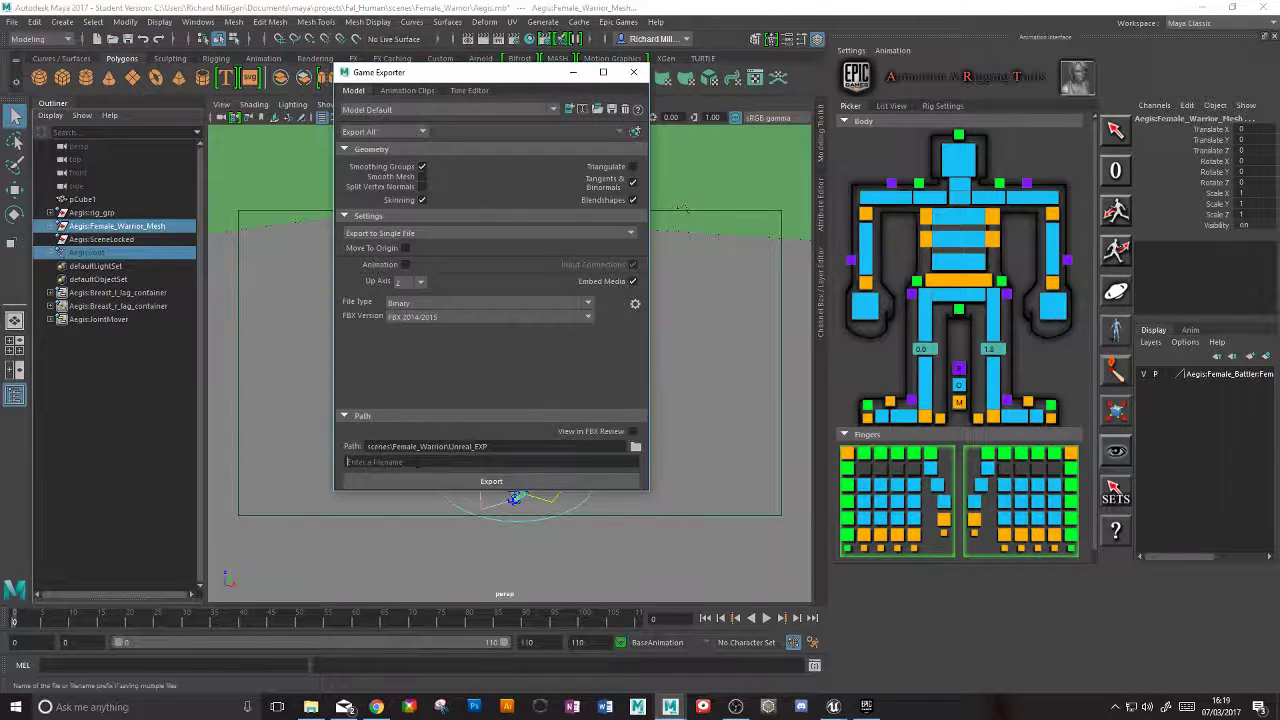
{"action": "type", "text": "Skele_Mesh_test.fbx"}
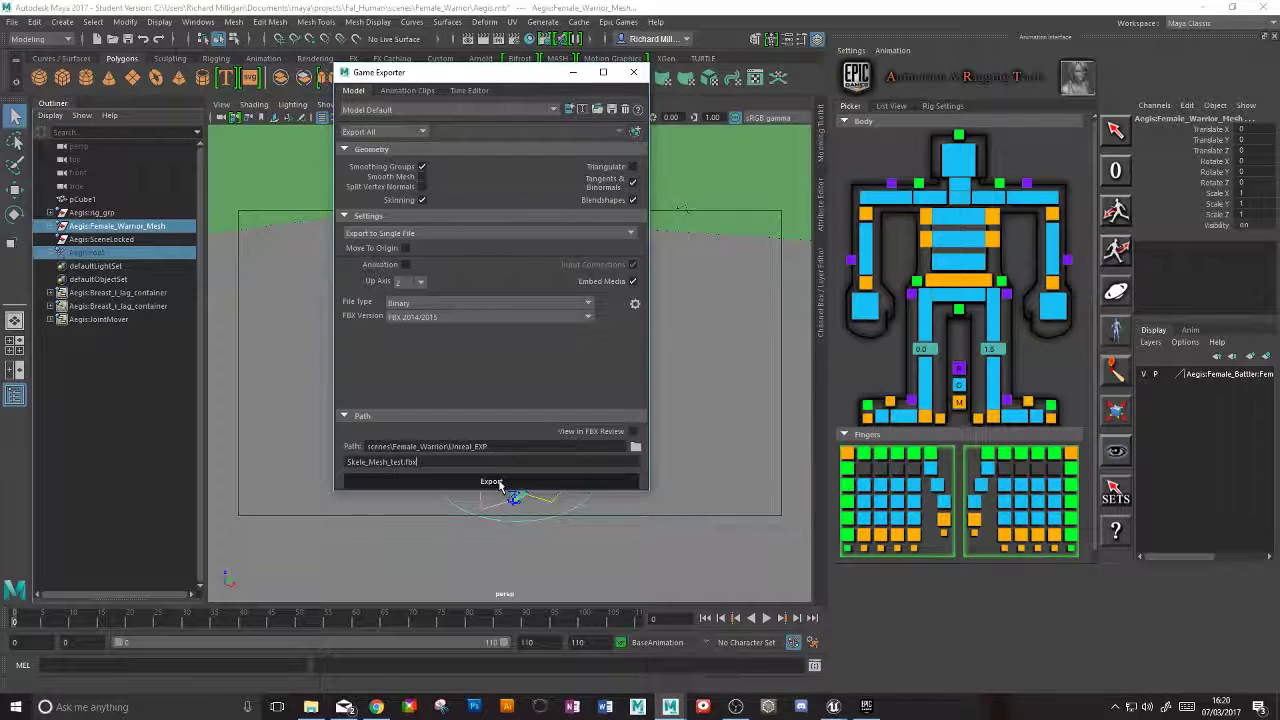
Export the warrior mesh and skeleton to Skele_Mesh_test.fbx and dismiss the success message
{"action": "left_click", "coordinate": [491, 481]}
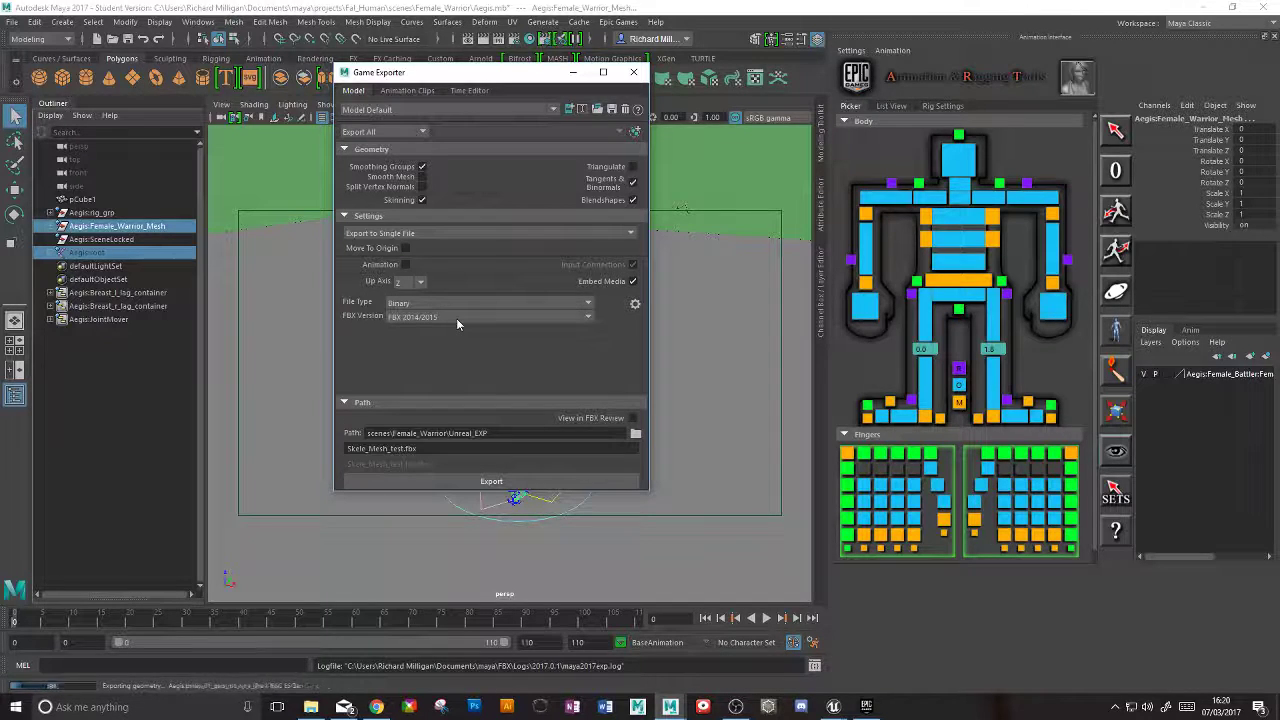
{"action": "left_click", "coordinate": [491, 481]}
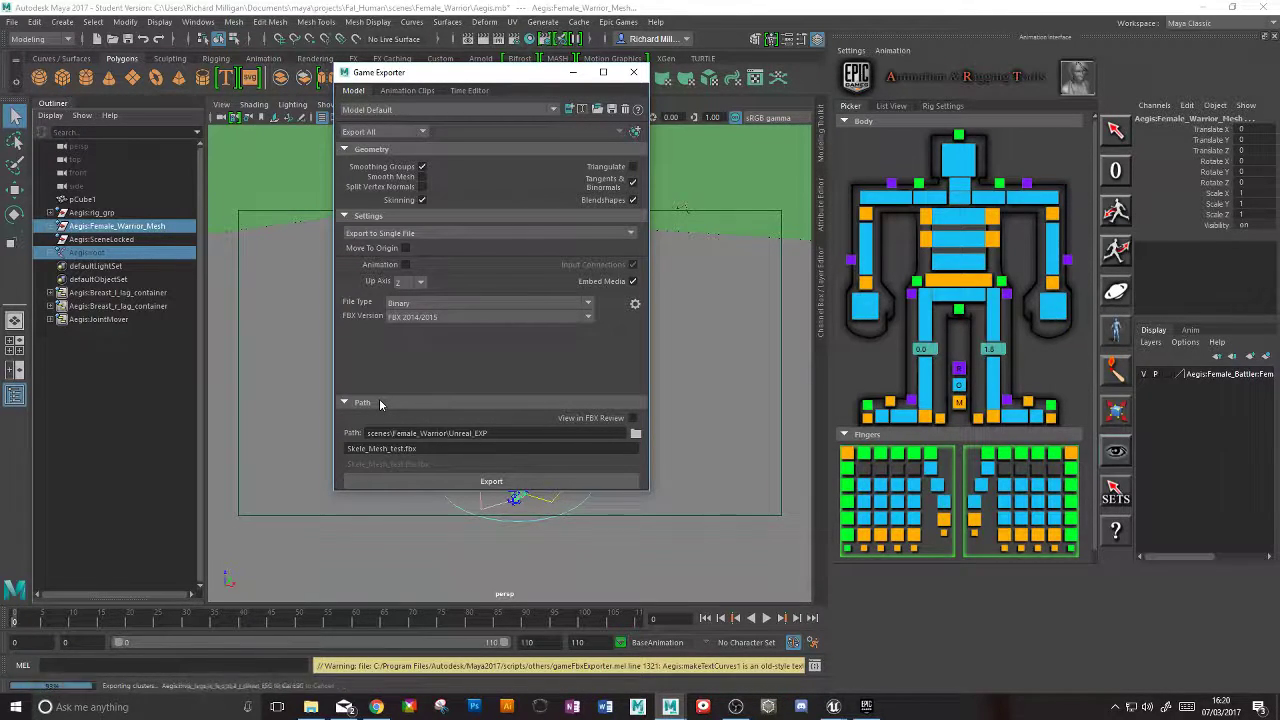
{"action": "left_click", "coordinate": [491, 481]}
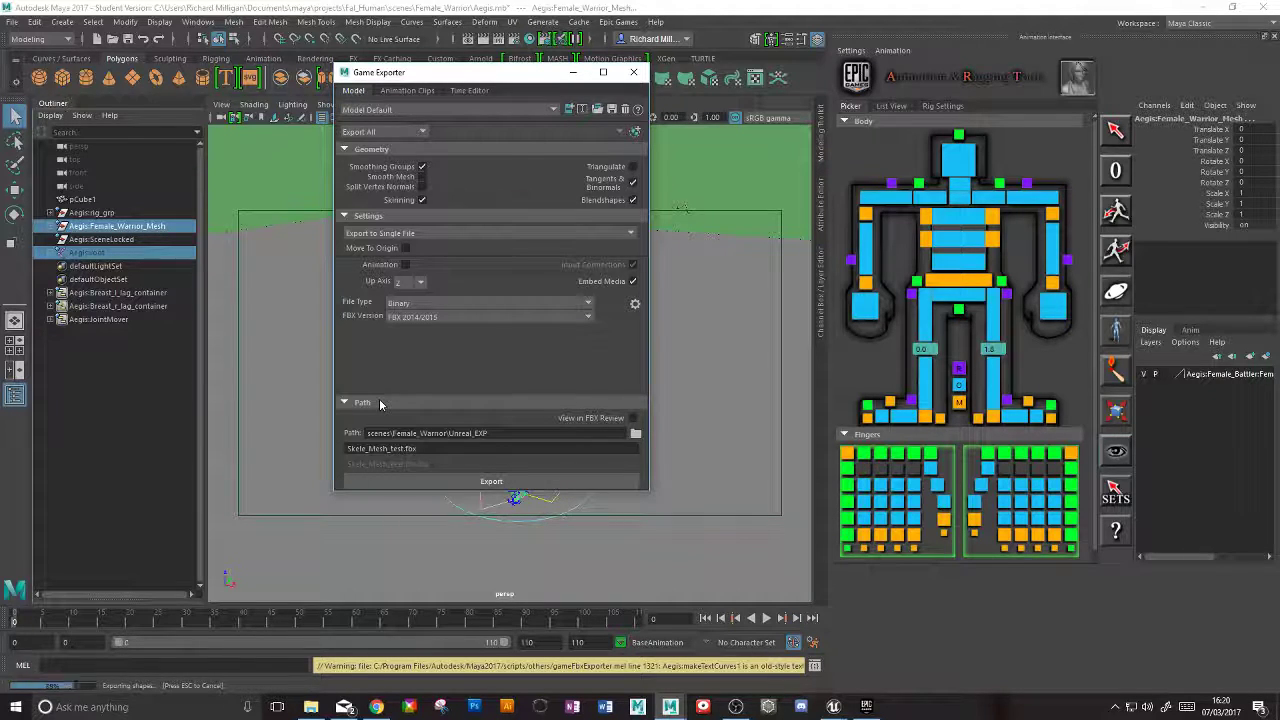
{"action": "left_click", "coordinate": [491, 481]}
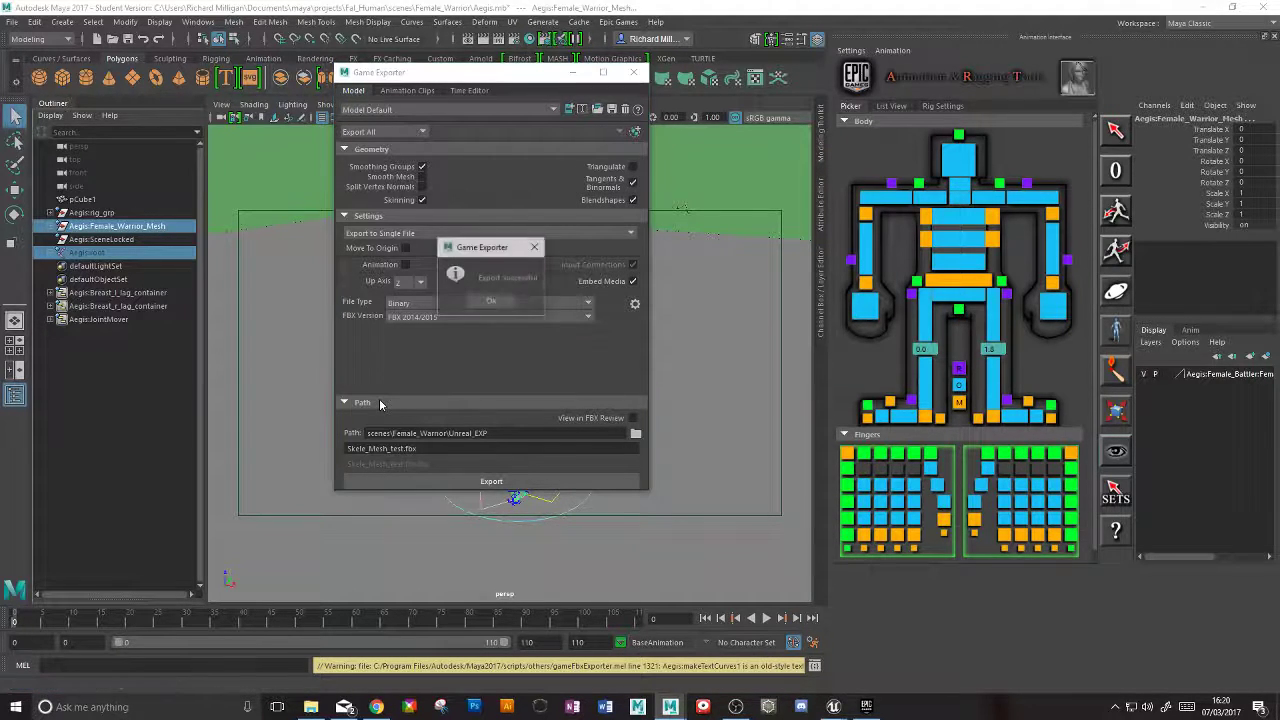
{"action": "left_click", "coordinate": [491, 300]}
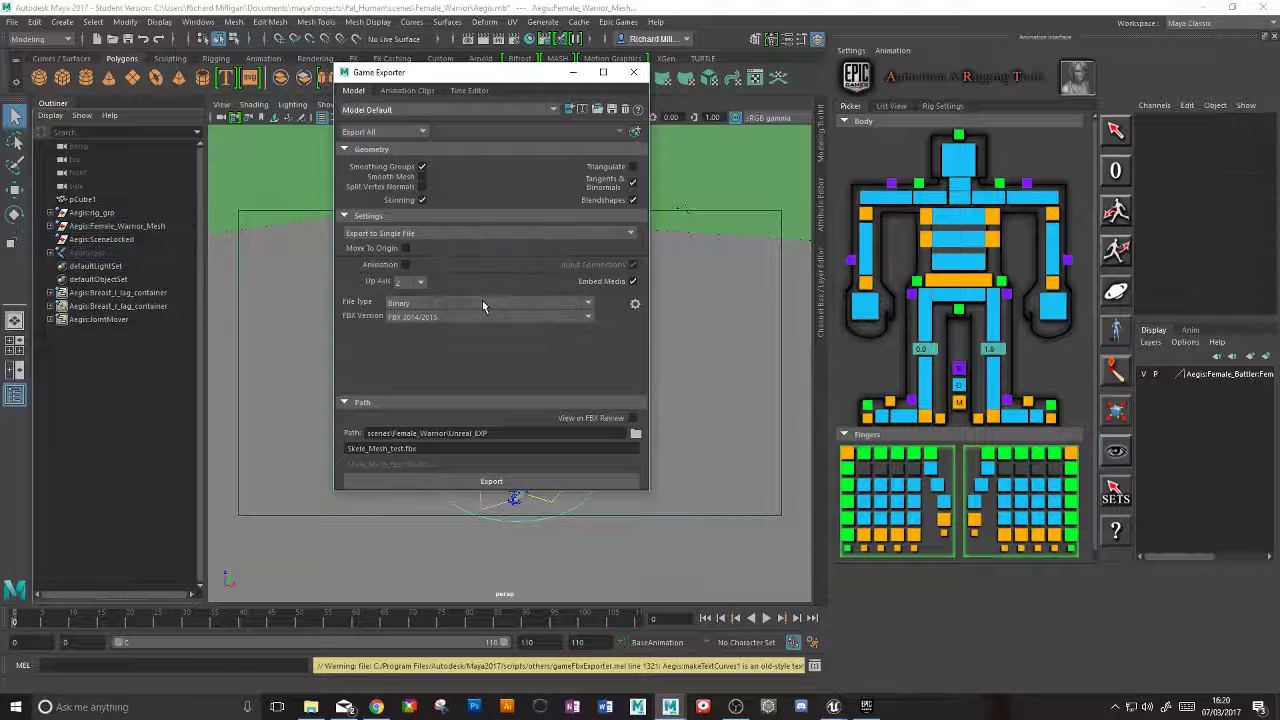
{"action": "left_click", "coordinate": [633, 72]}
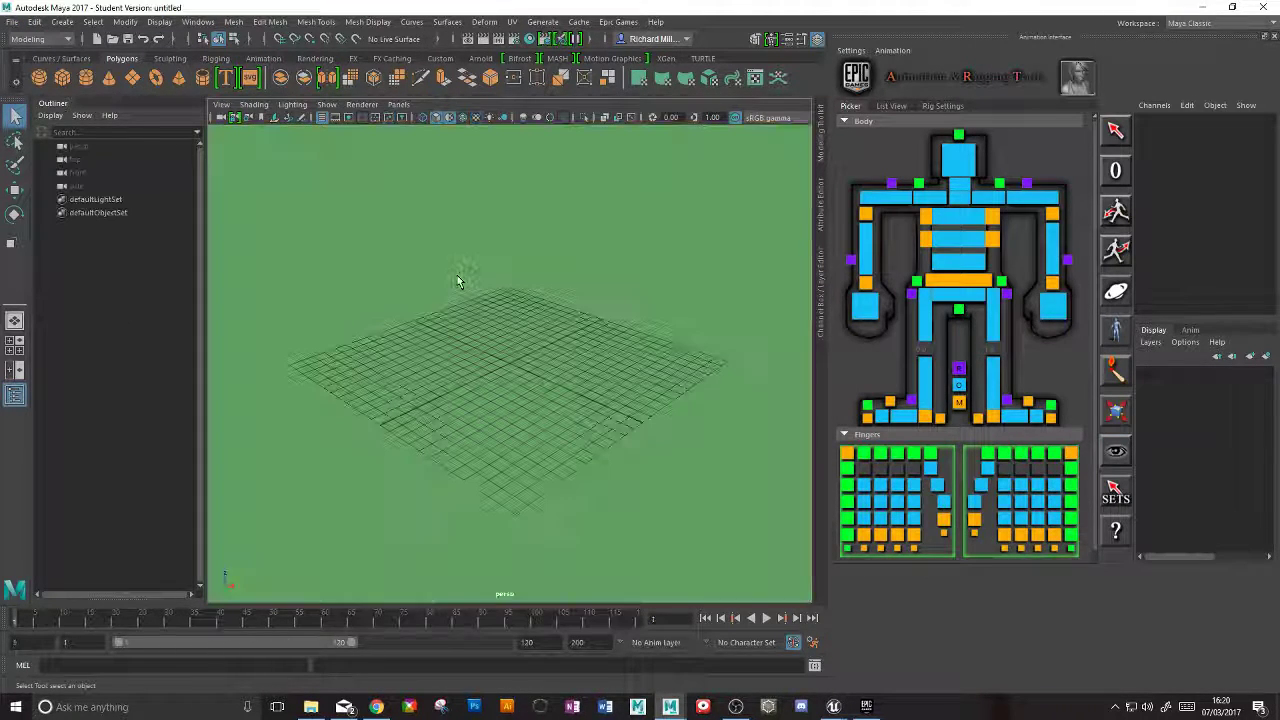
Import Skele_Mesh_test.fbx from Unreal_EXP into the empty scene, retrying the import once
{"action": "left_click", "coordinate": [13, 22]}
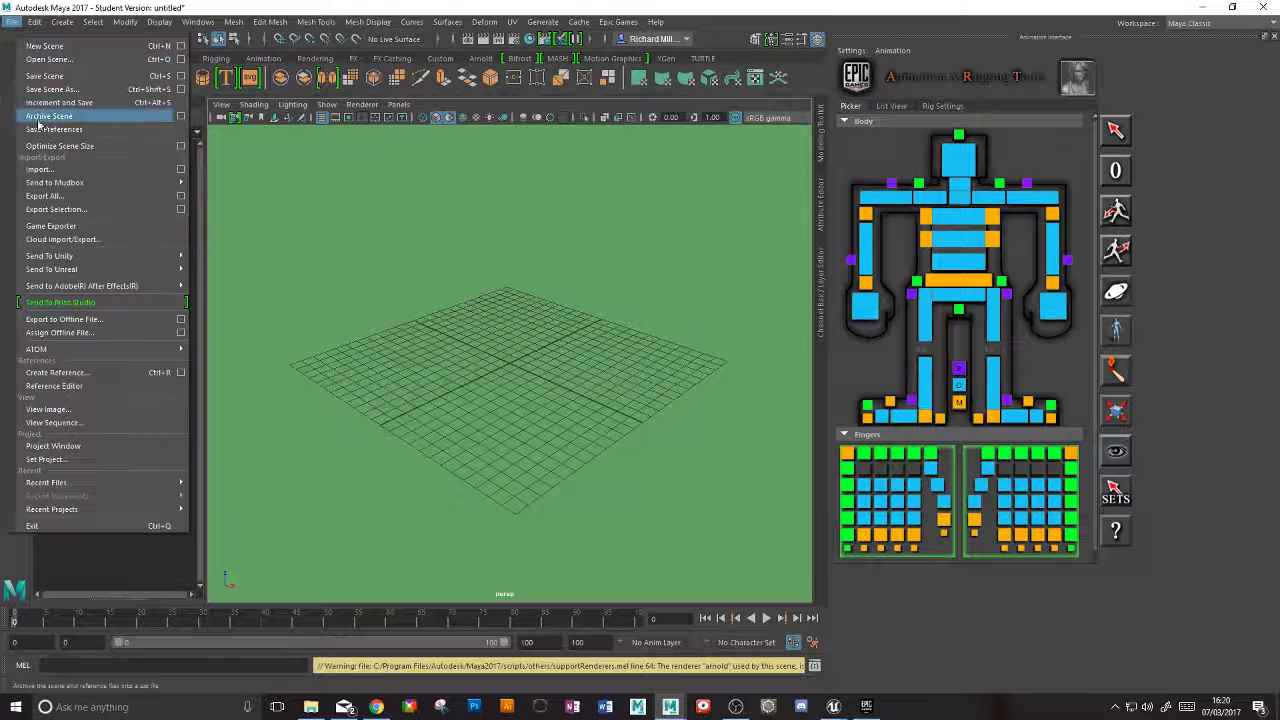
{"action": "left_click", "coordinate": [40, 169]}
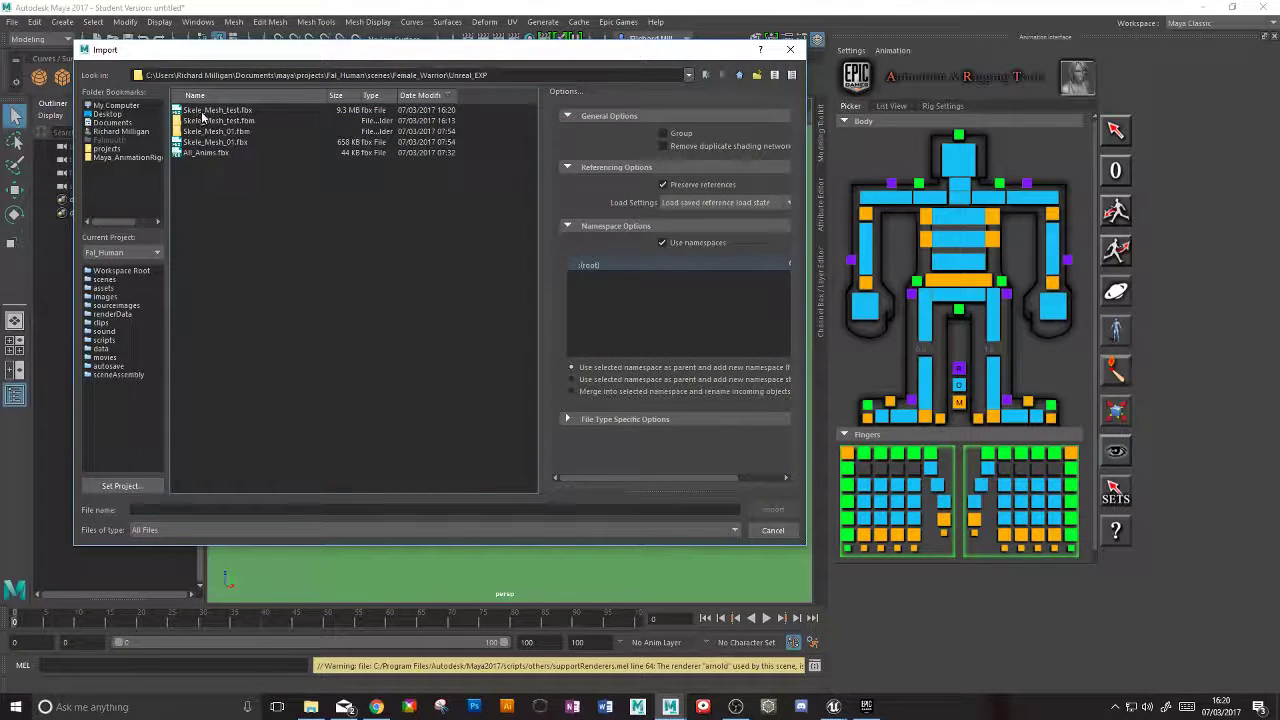
{"action": "left_click", "coordinate": [218, 110]}
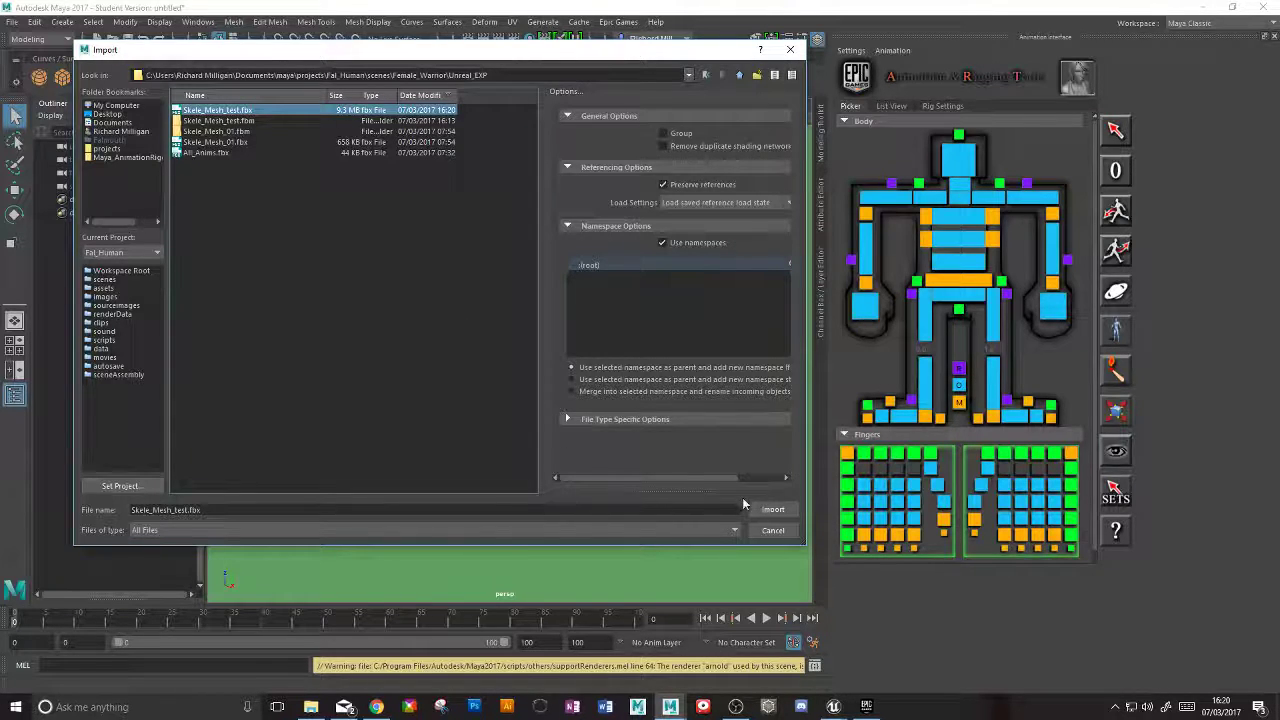
{"action": "left_click", "coordinate": [773, 509]}
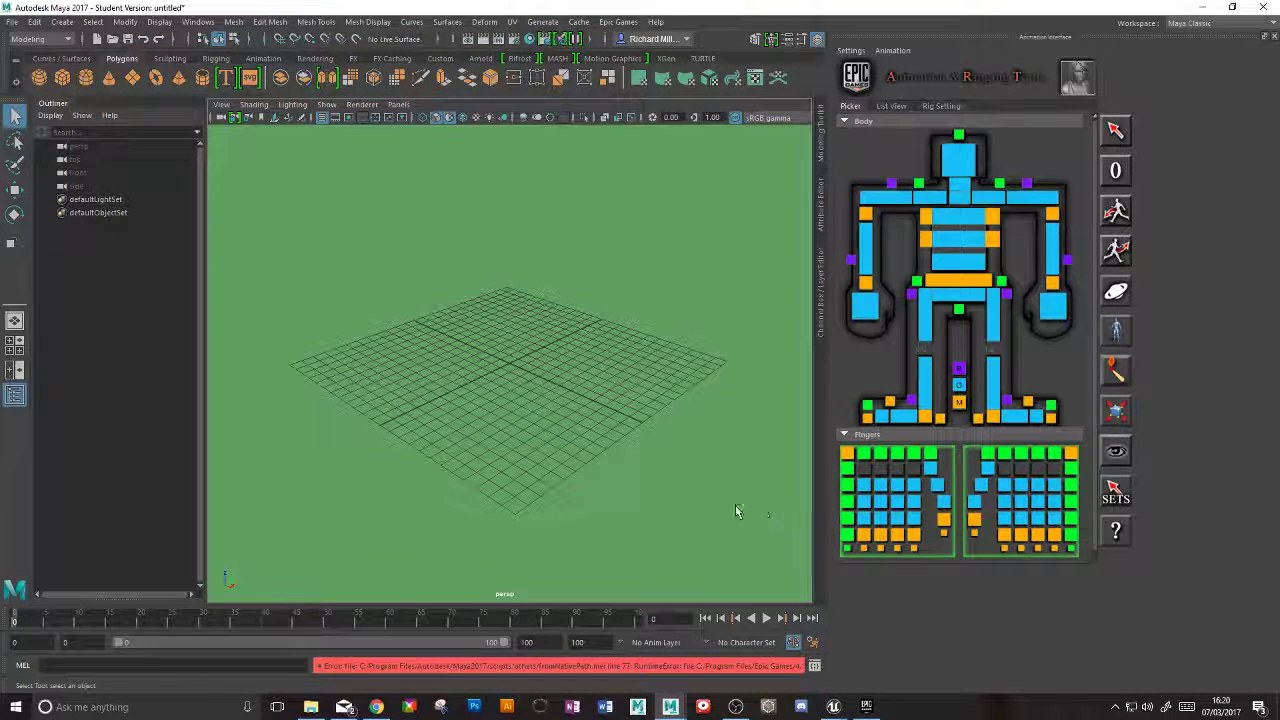
{"action": "left_click", "coordinate": [12, 22]}
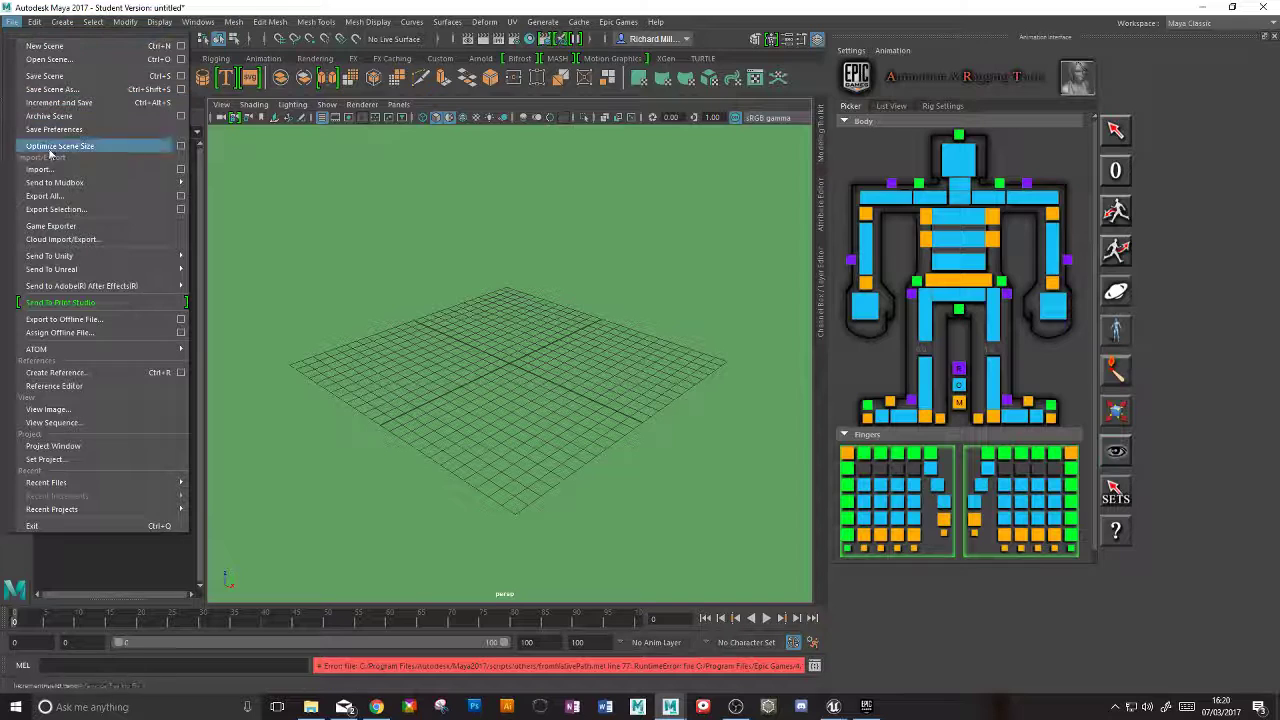
{"action": "left_click", "coordinate": [40, 169]}
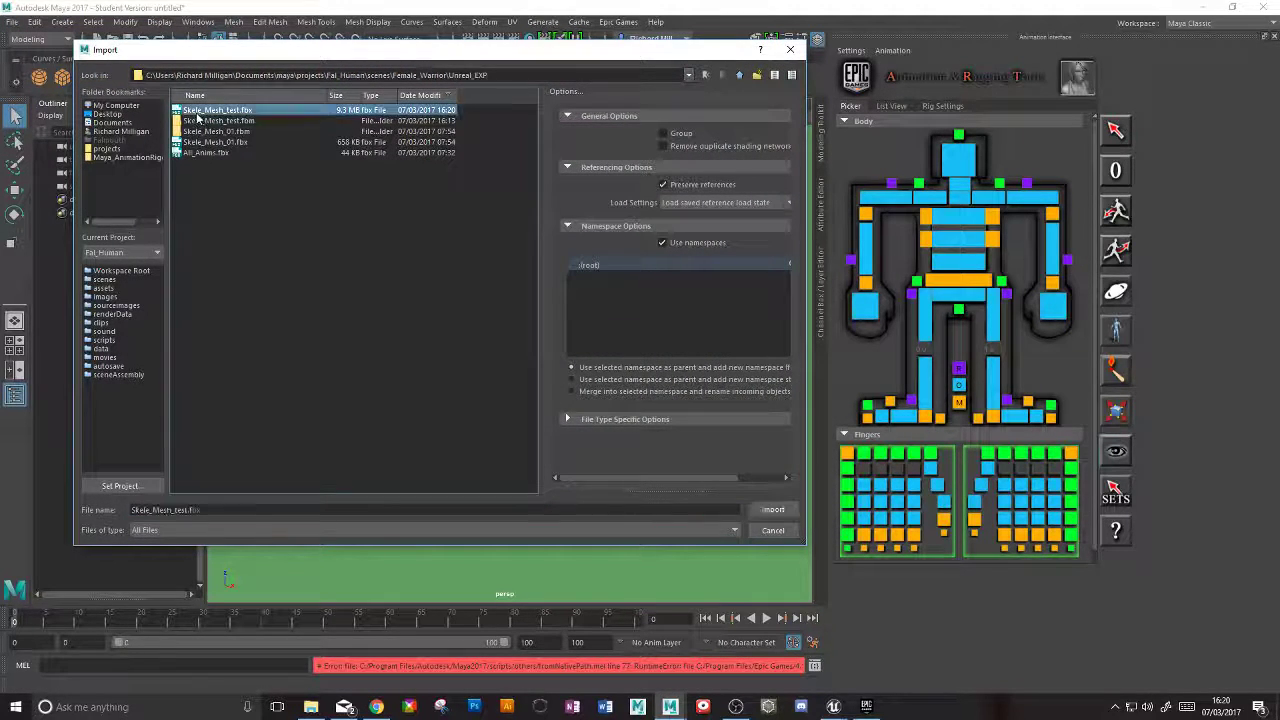
{"action": "left_click", "coordinate": [772, 509]}
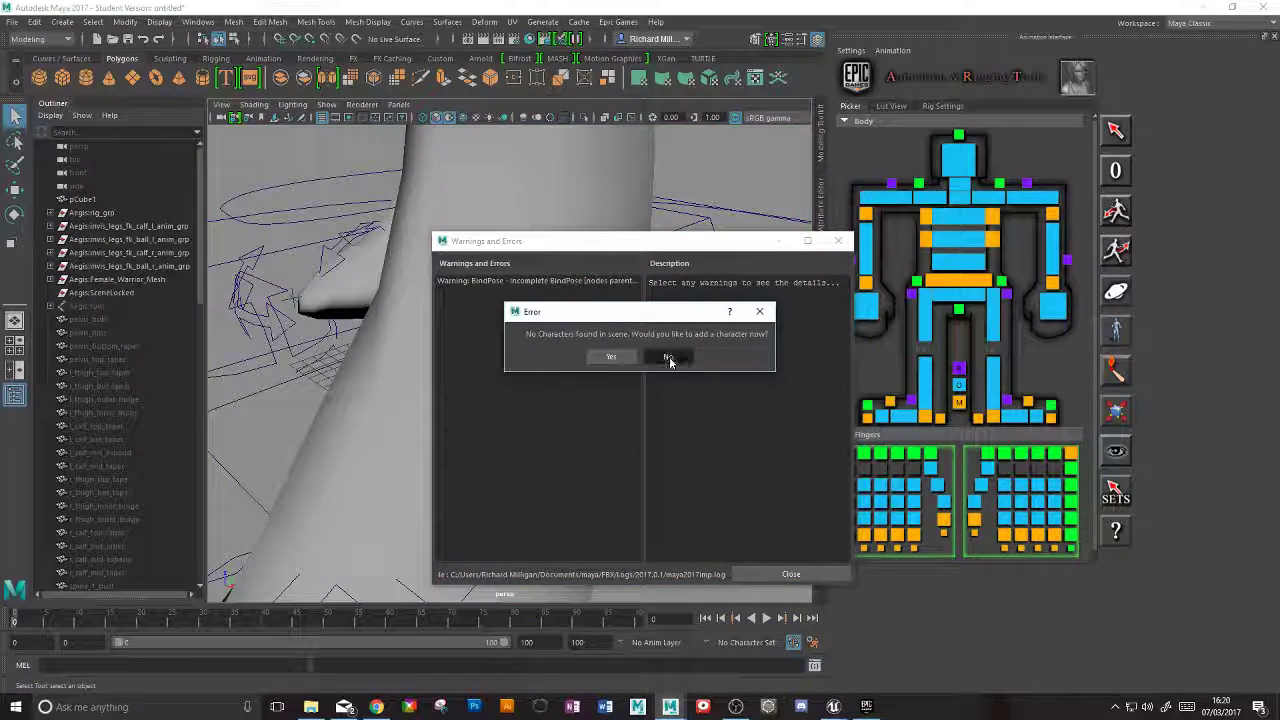
Decline adding a character and expand the imported Aegis:root joint hierarchy in the Outliner
{"action": "left_click", "coordinate": [668, 357]}
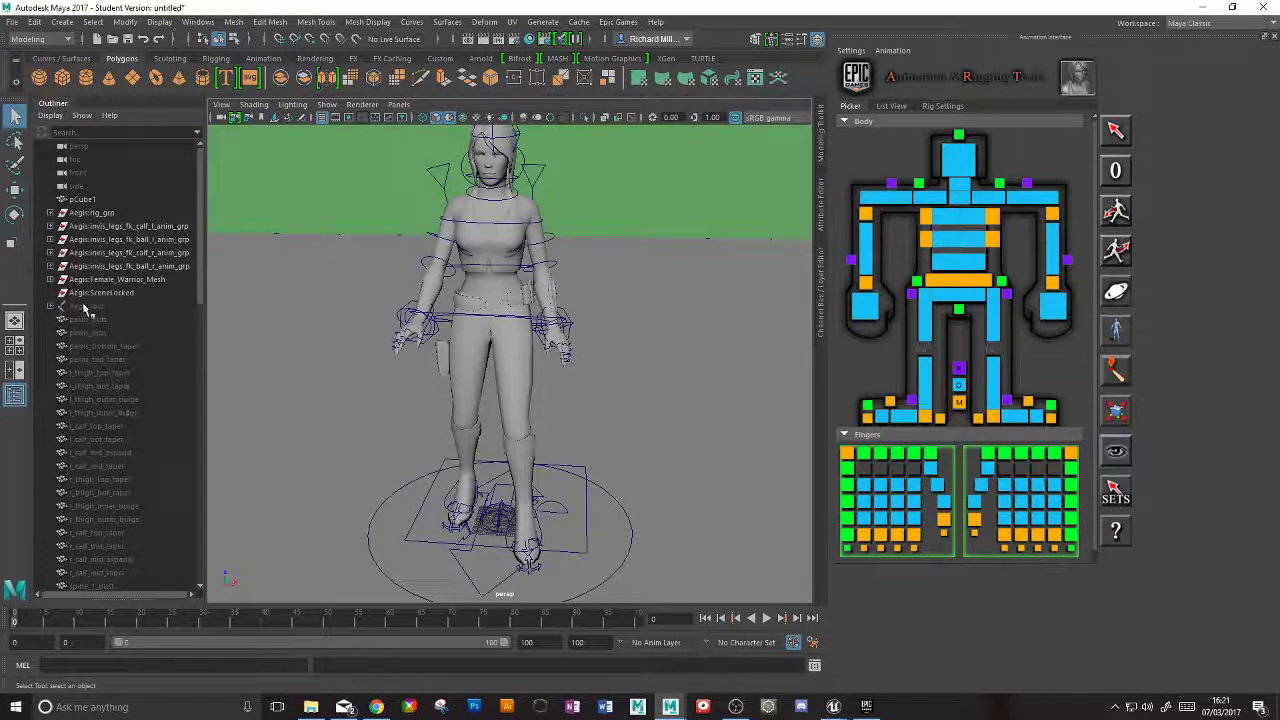
{"action": "left_click", "coordinate": [85, 199]}
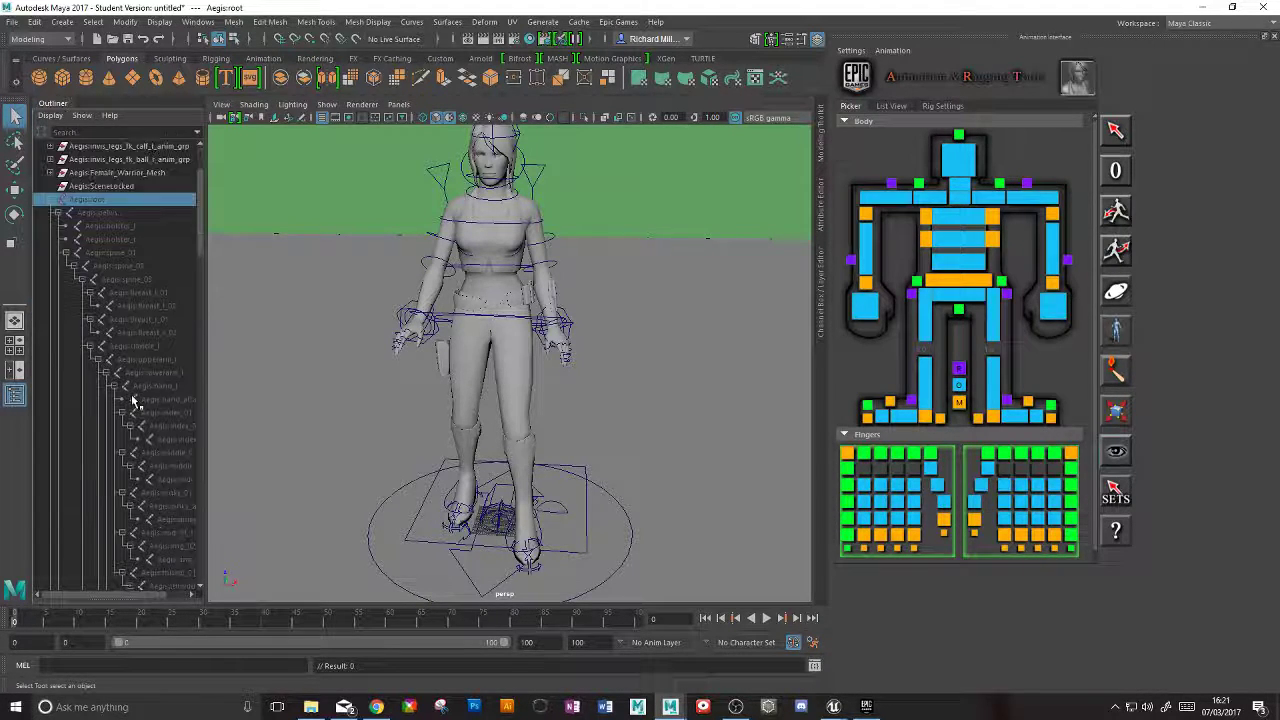
{"action": "left_click", "coordinate": [145, 359]}
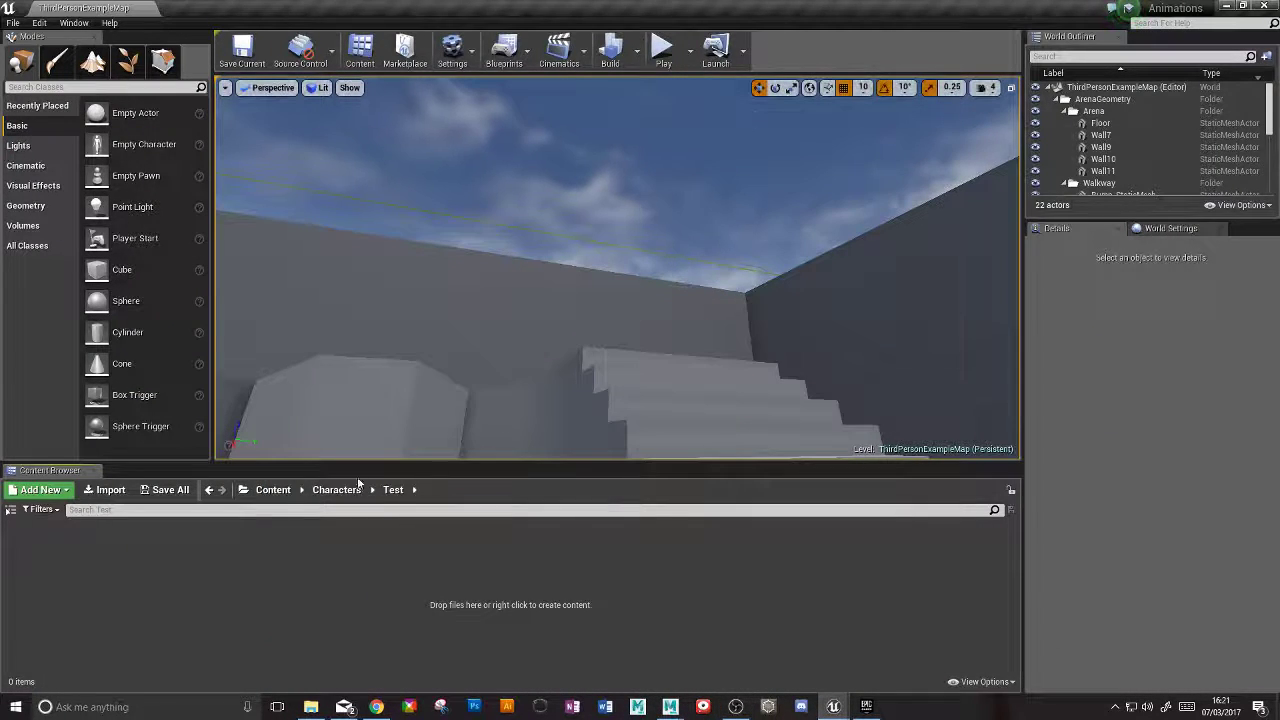
Navigate the Content Browser to Characters and open its Test folder
{"action": "left_click", "coordinate": [273, 489]}
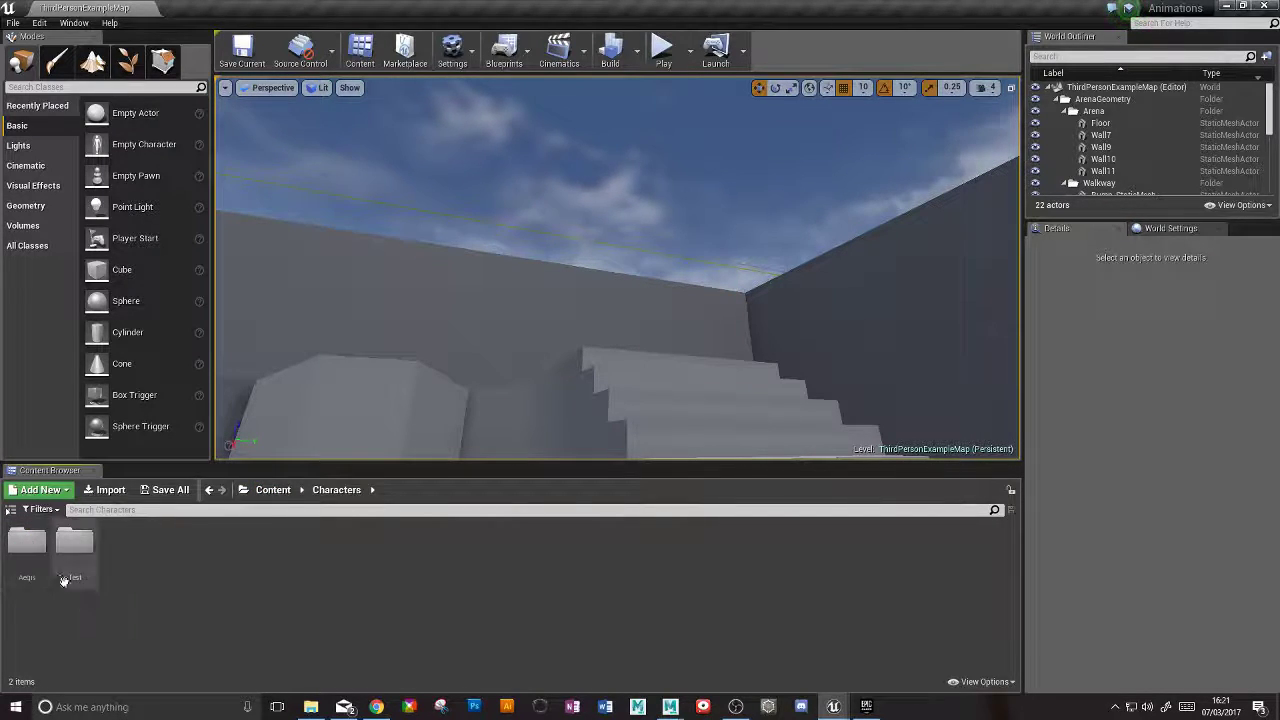
{"action": "mouse_move", "coordinate": [75, 545]}
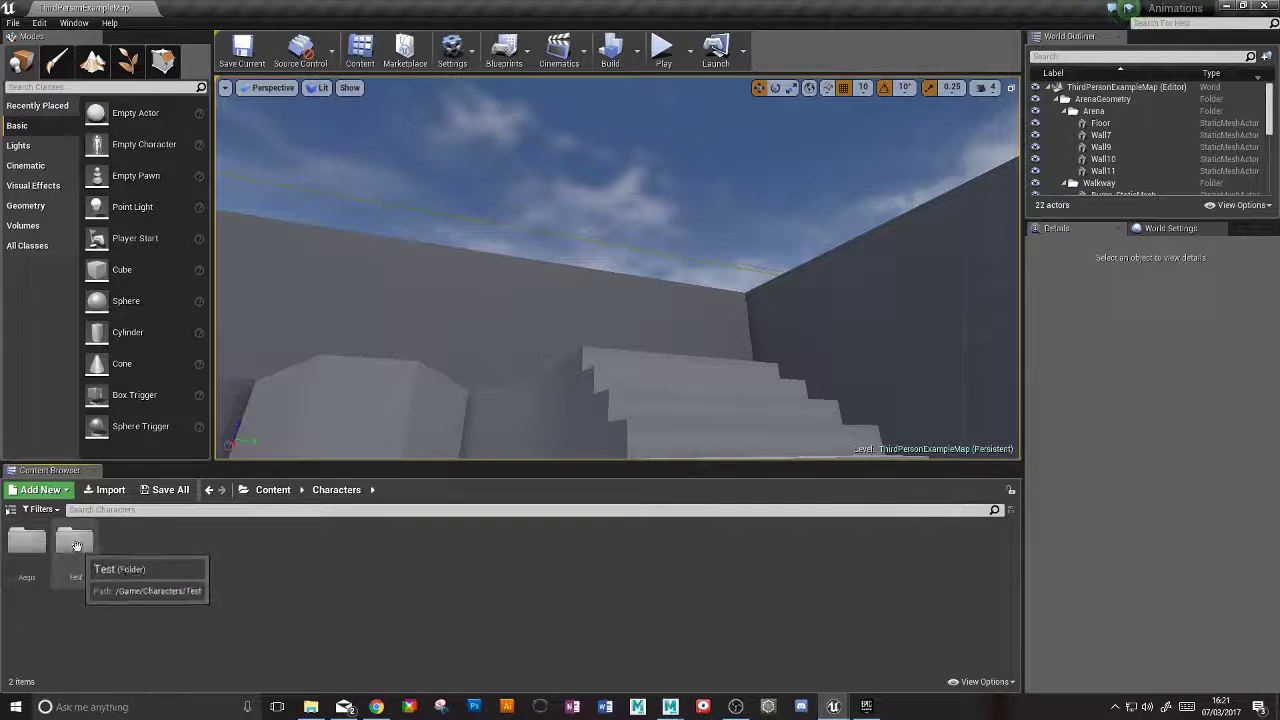
{"action": "double_click", "coordinate": [76, 540]}
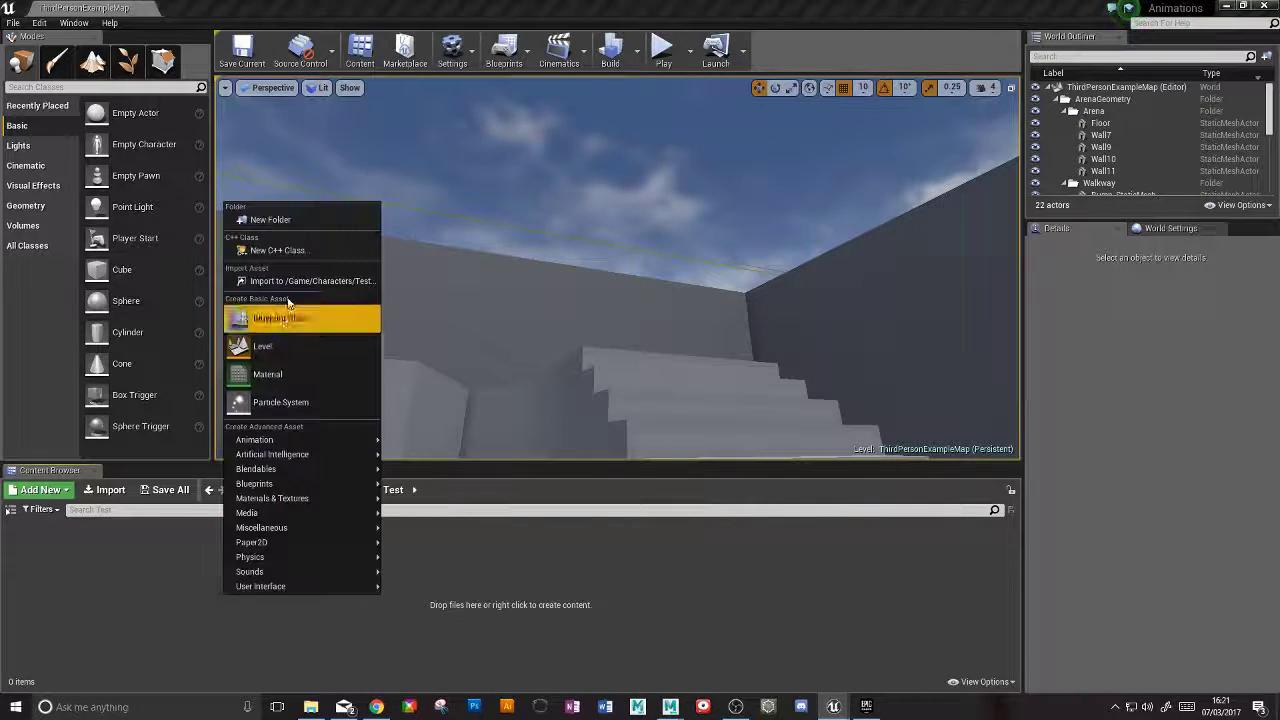
Import Skele_Mesh_test.fbx into /Game/Characters/Test as a skeletal mesh
{"action": "left_click", "coordinate": [313, 281]}
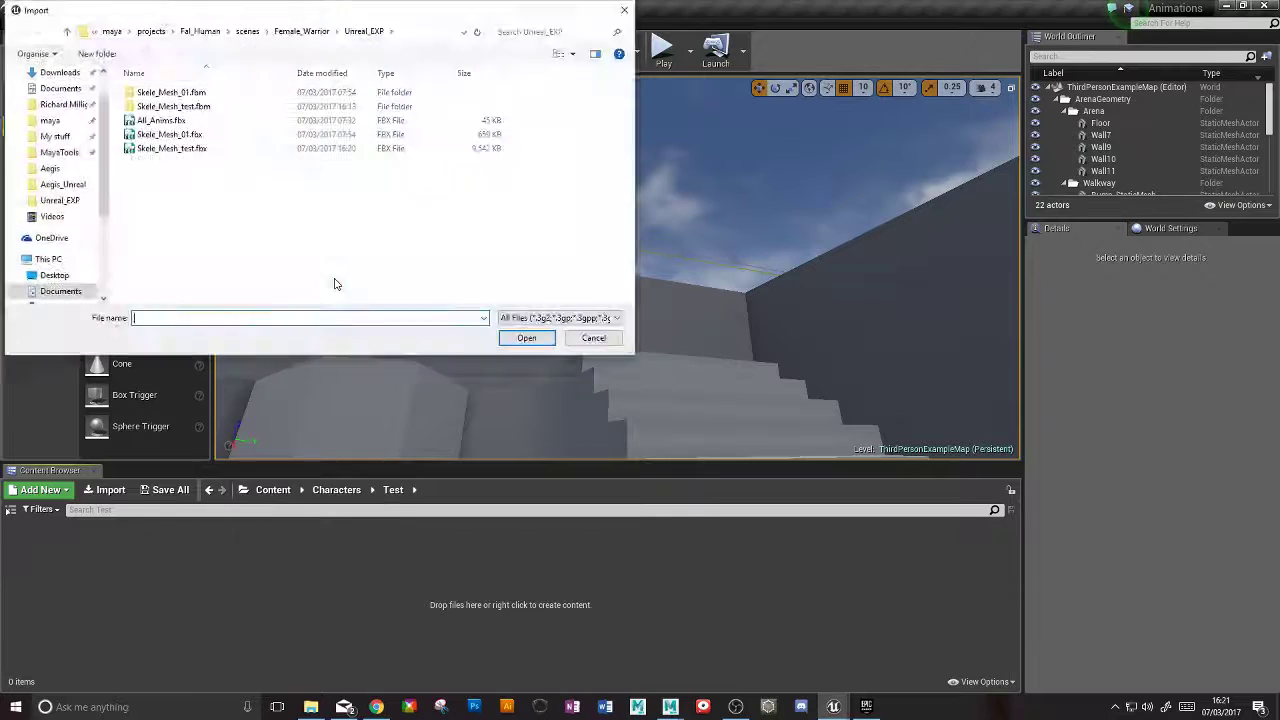
{"action": "left_click", "coordinate": [171, 148]}
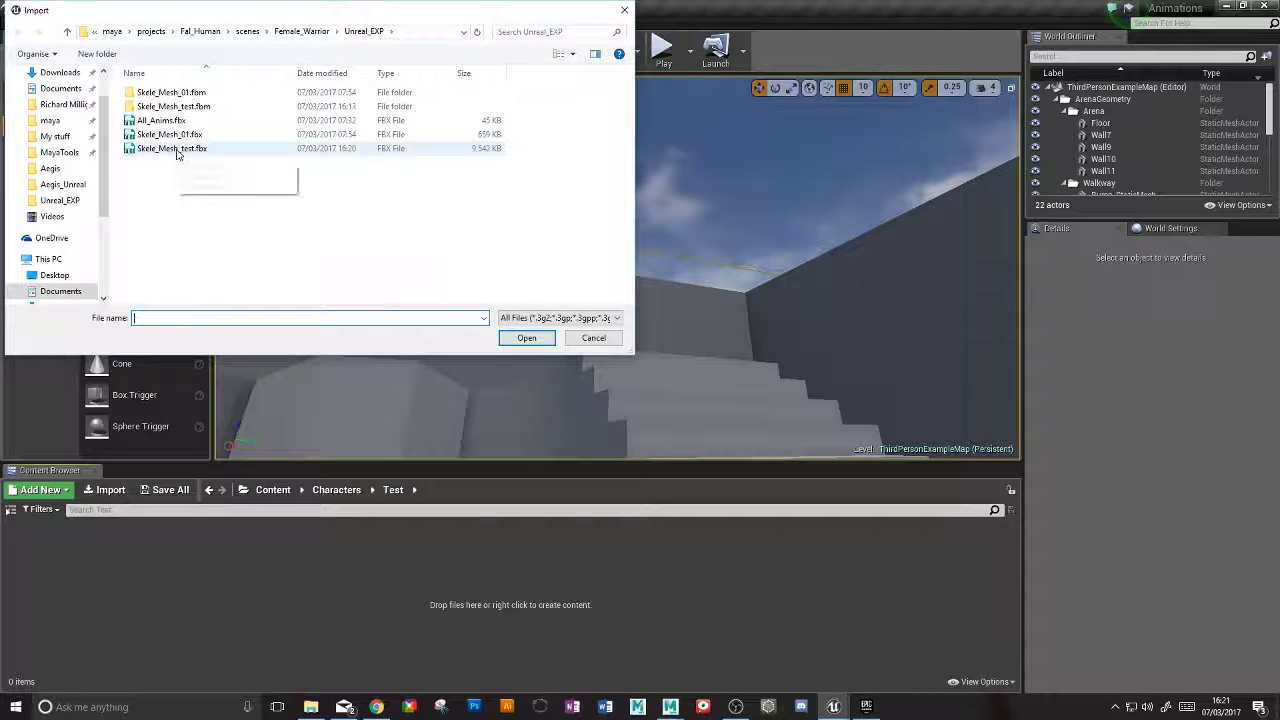
{"action": "left_click", "coordinate": [527, 337]}
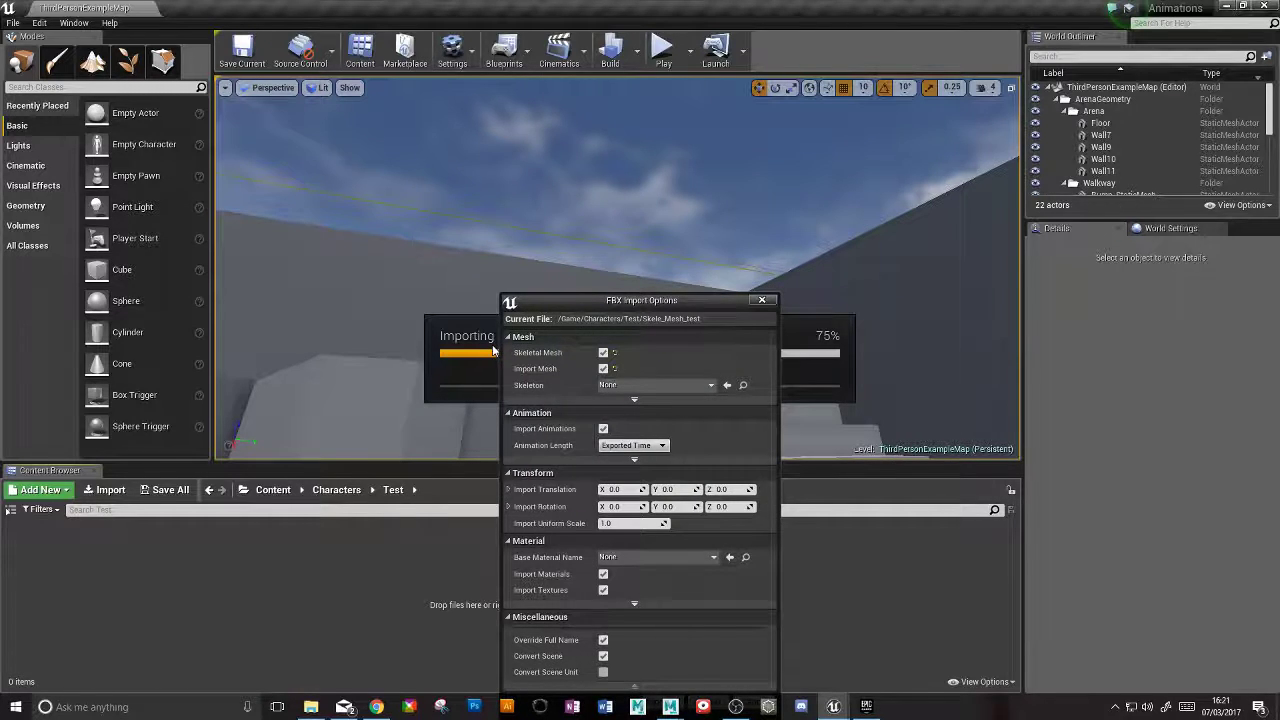
{"action": "left_click_drag", "start_coordinate": [641, 300], "coordinate": [659, 108]}
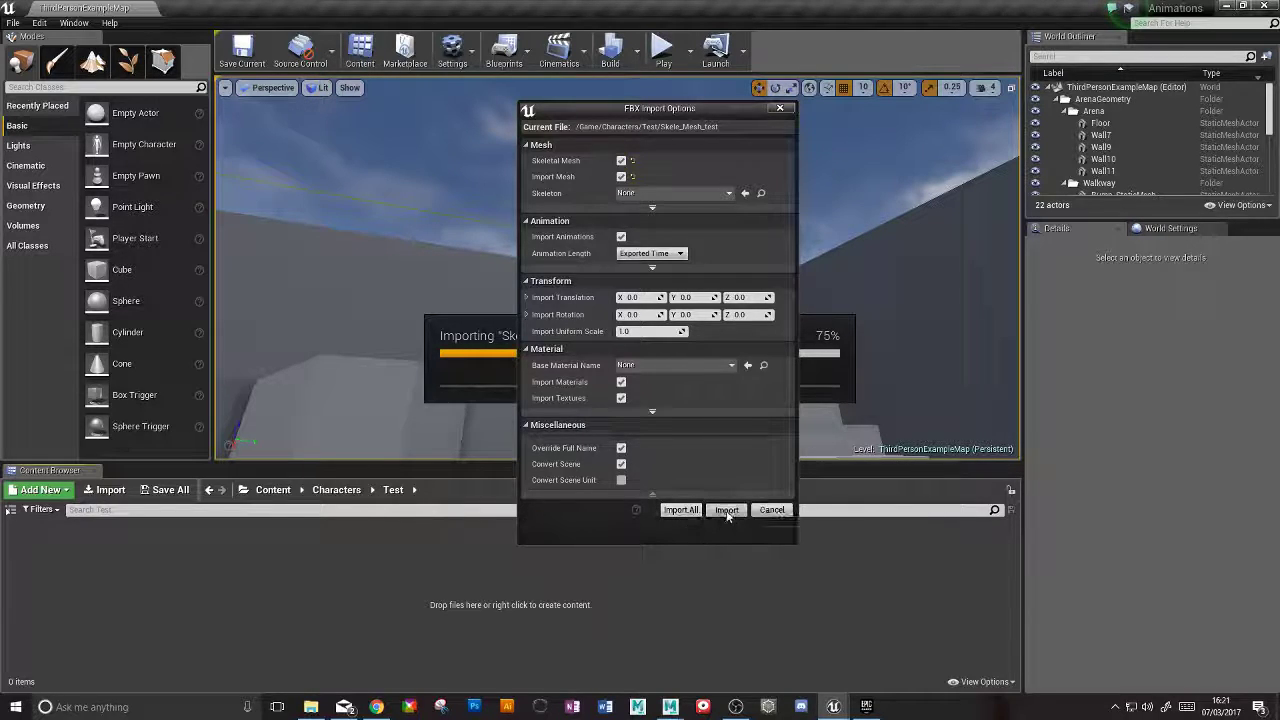
{"action": "left_click", "coordinate": [726, 510]}
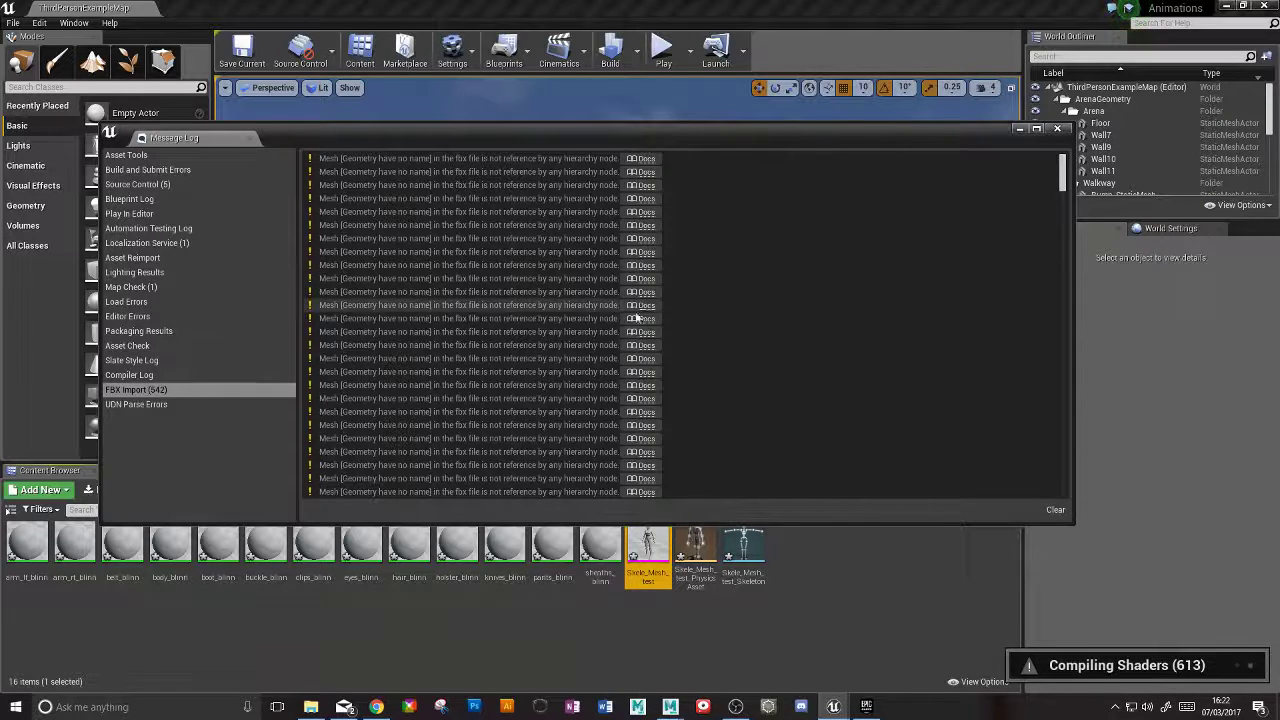
Close the Message Log and open Skele_Mesh_test_Skeleton in the skeleton editor
{"action": "left_click", "coordinate": [1057, 128]}
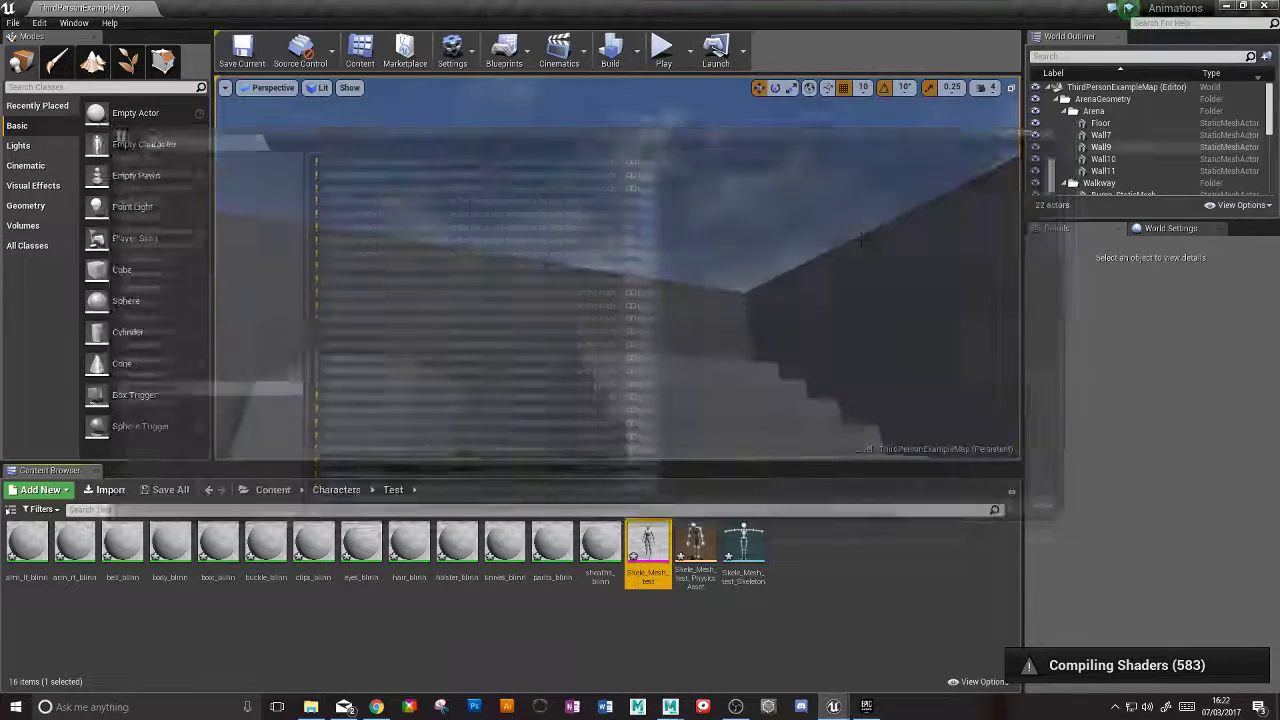
{"action": "left_click", "coordinate": [744, 545]}
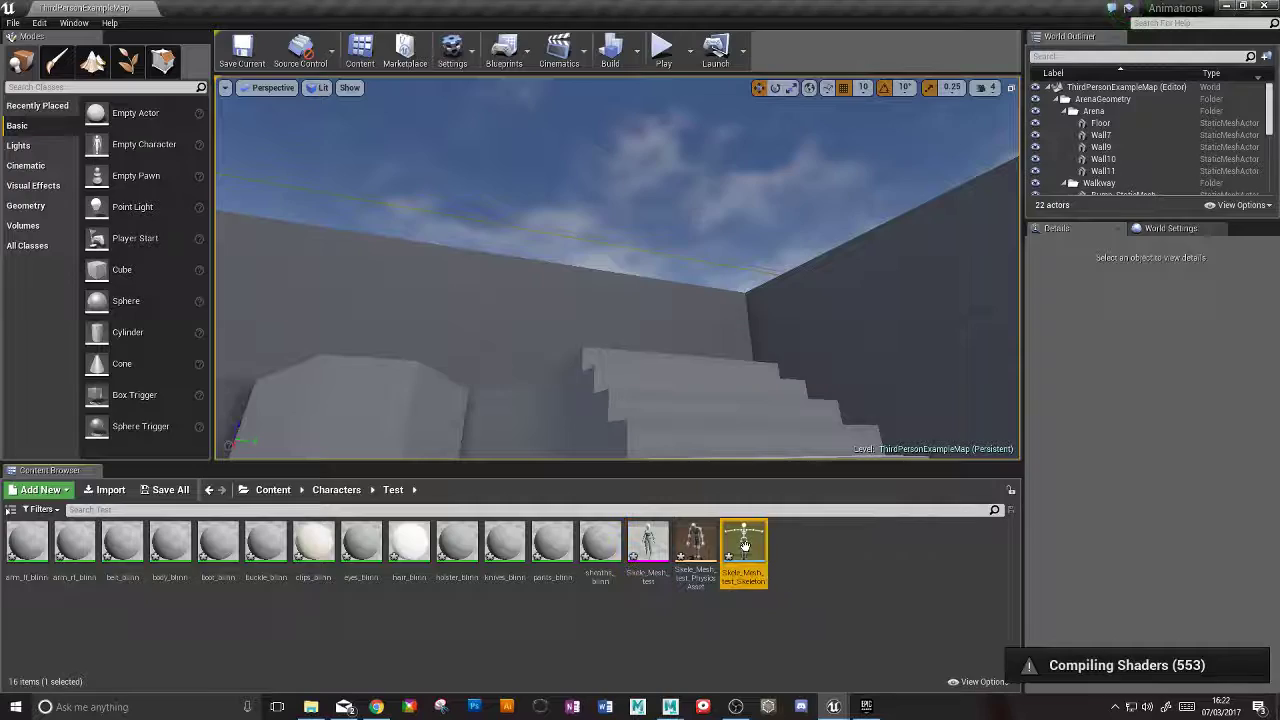
{"action": "double_click", "coordinate": [744, 543]}
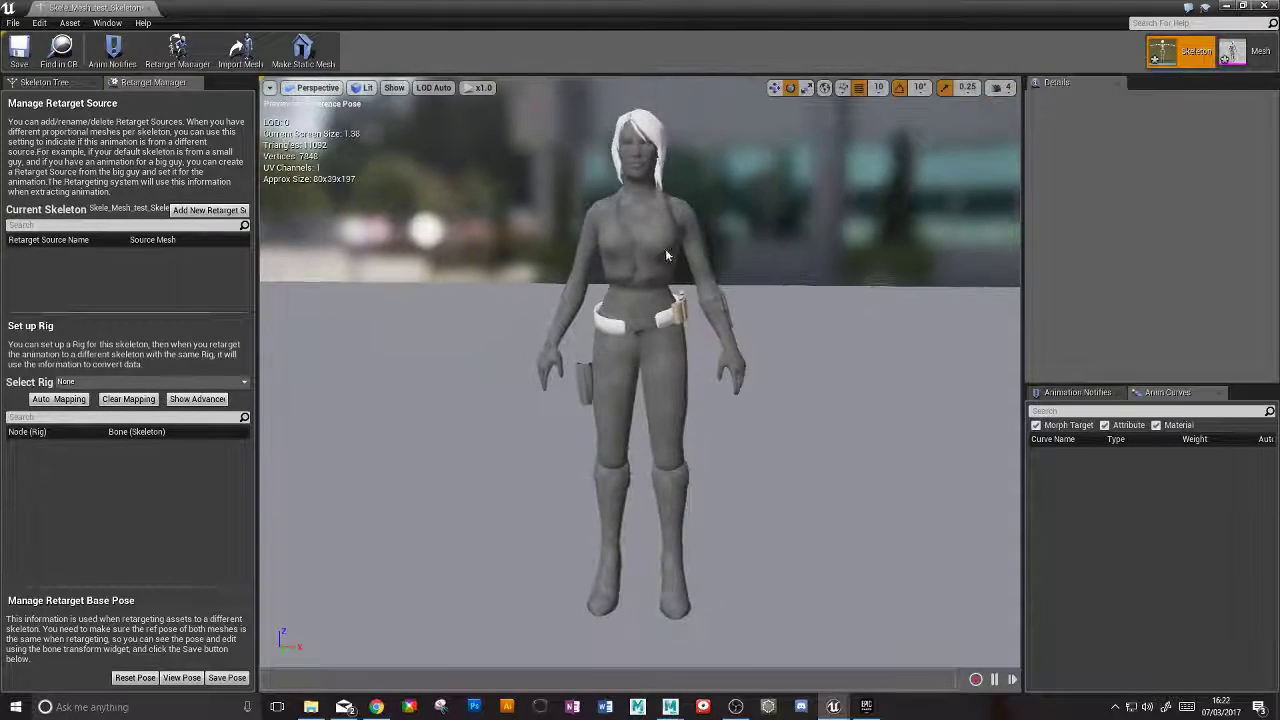
{"action": "left_click", "coordinate": [655, 287]}
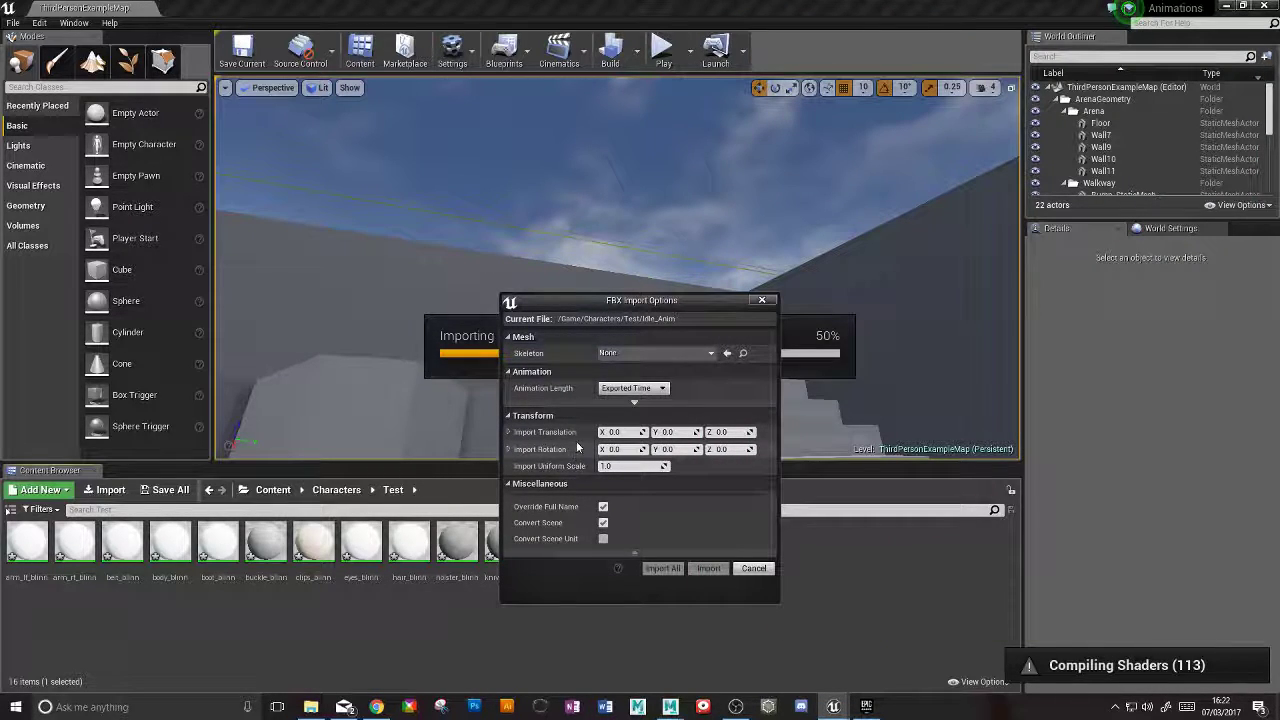
{"action": "mouse_move", "coordinate": [711, 357]}
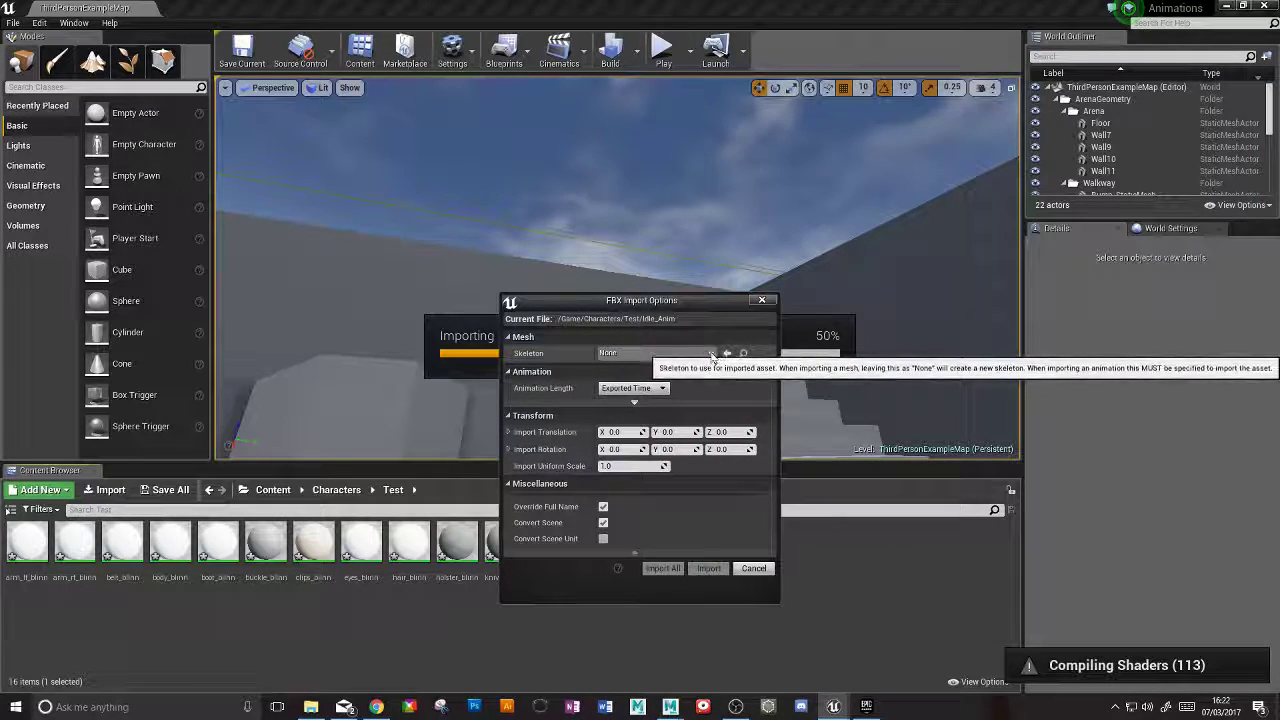
Assign Skele_Mesh_test_Skeleton as the animations' skeleton and import them all
{"action": "left_click", "coordinate": [711, 353]}
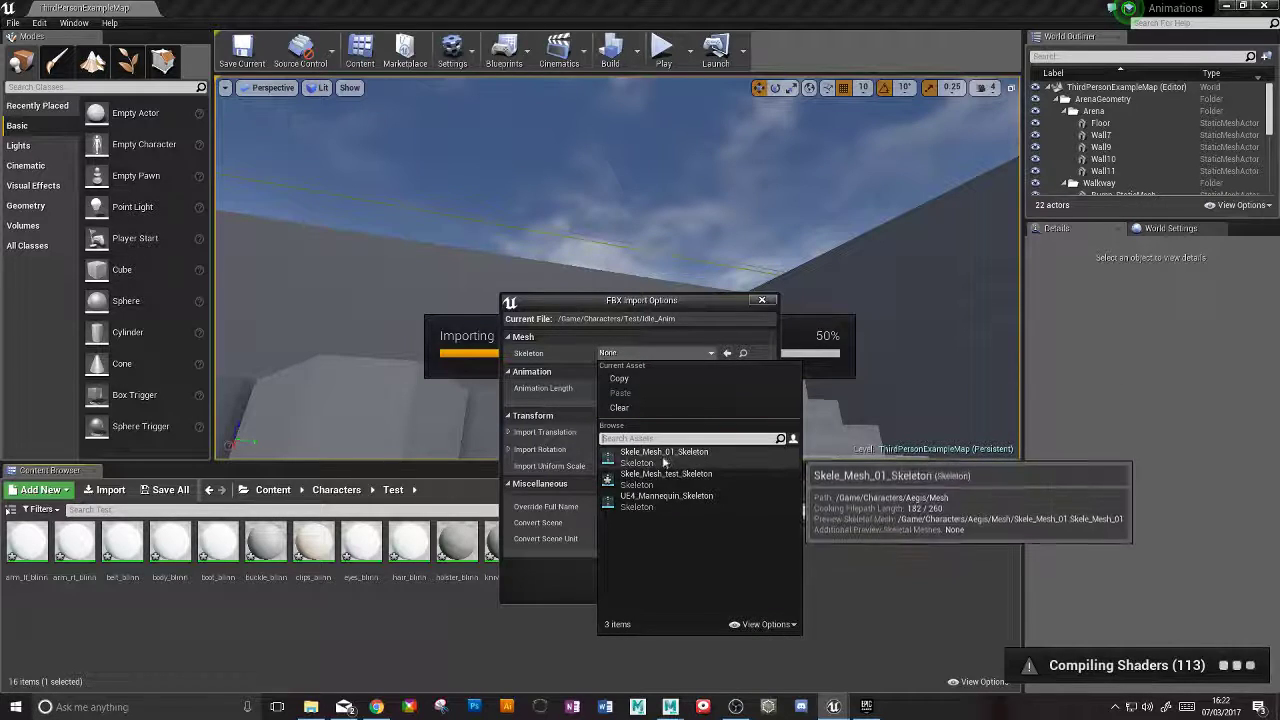
{"action": "left_click", "coordinate": [665, 474]}
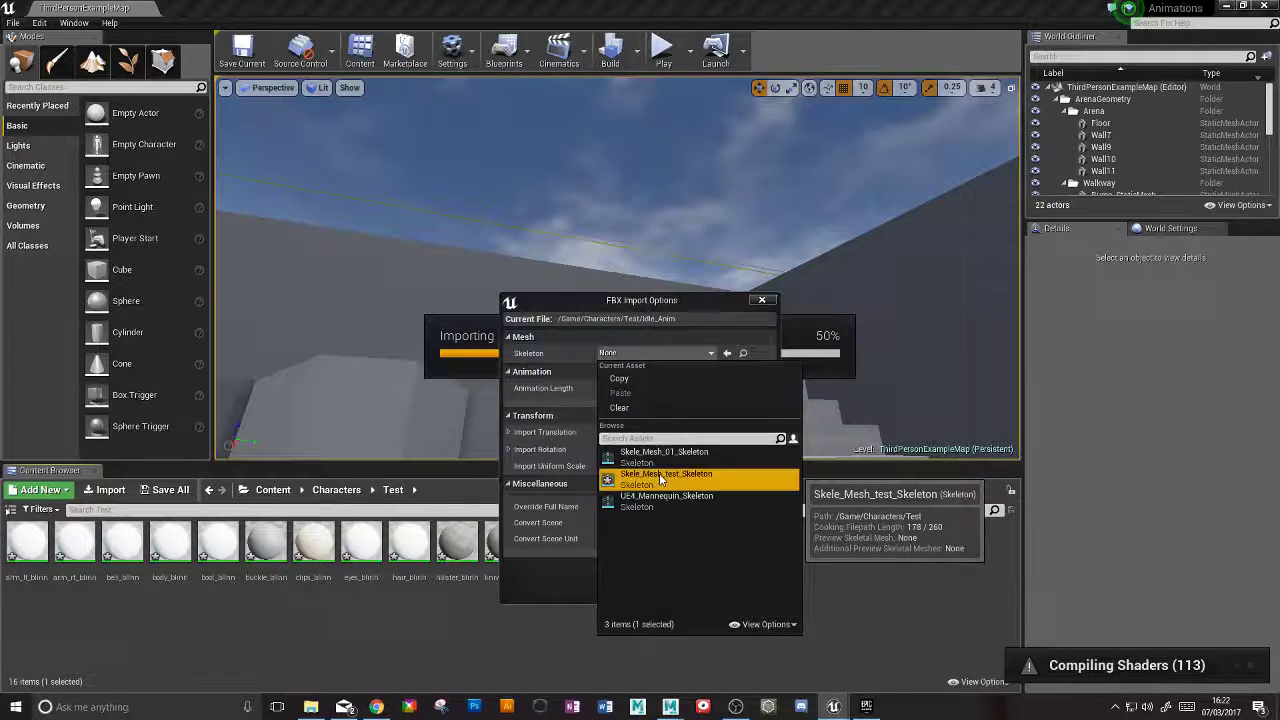
{"action": "left_click", "coordinate": [665, 474]}
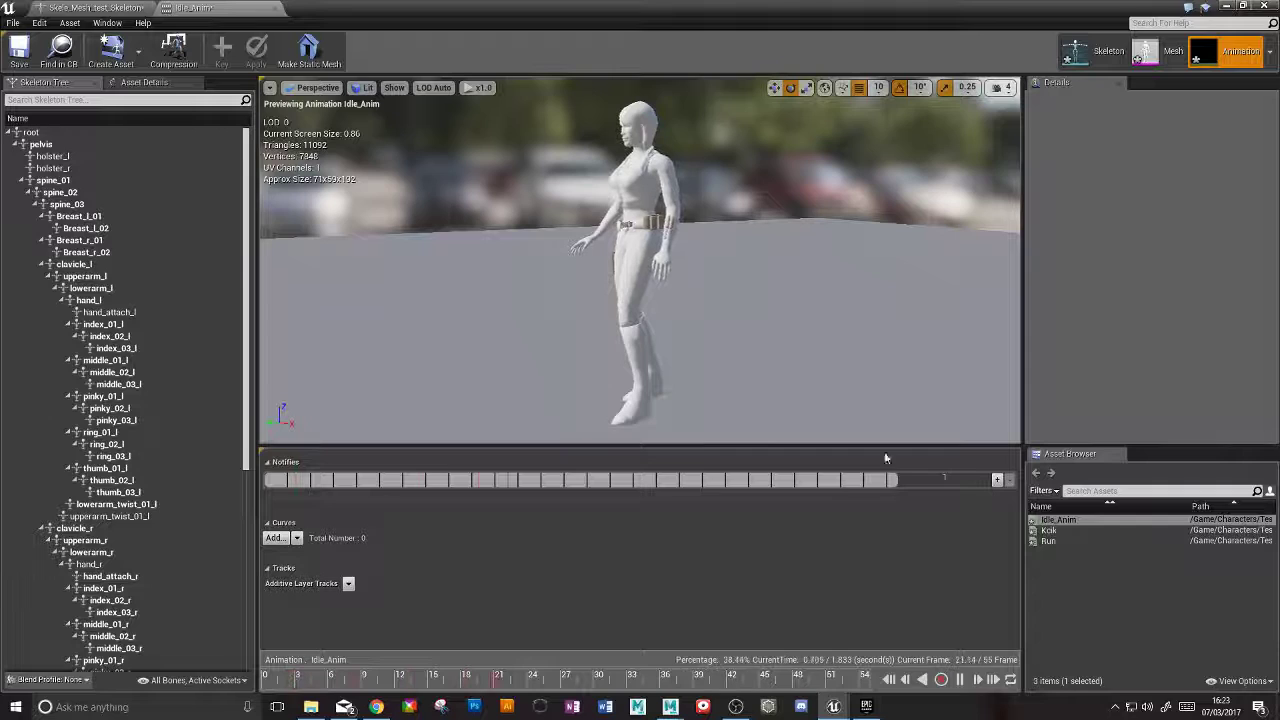
Preview Idle_Anim, Kick and Run in turn on the warrior from the Asset Browser
{"action": "left_click", "coordinate": [1050, 530]}
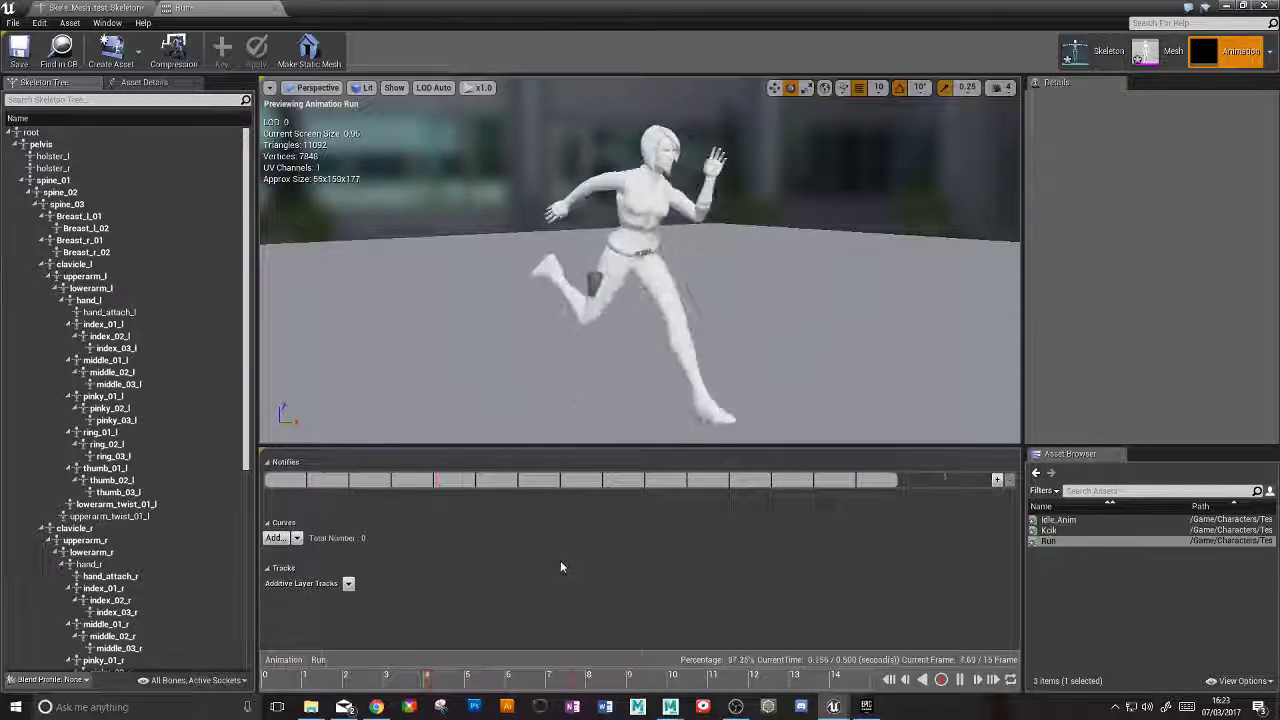
{"action": "left_click", "coordinate": [940, 680]}
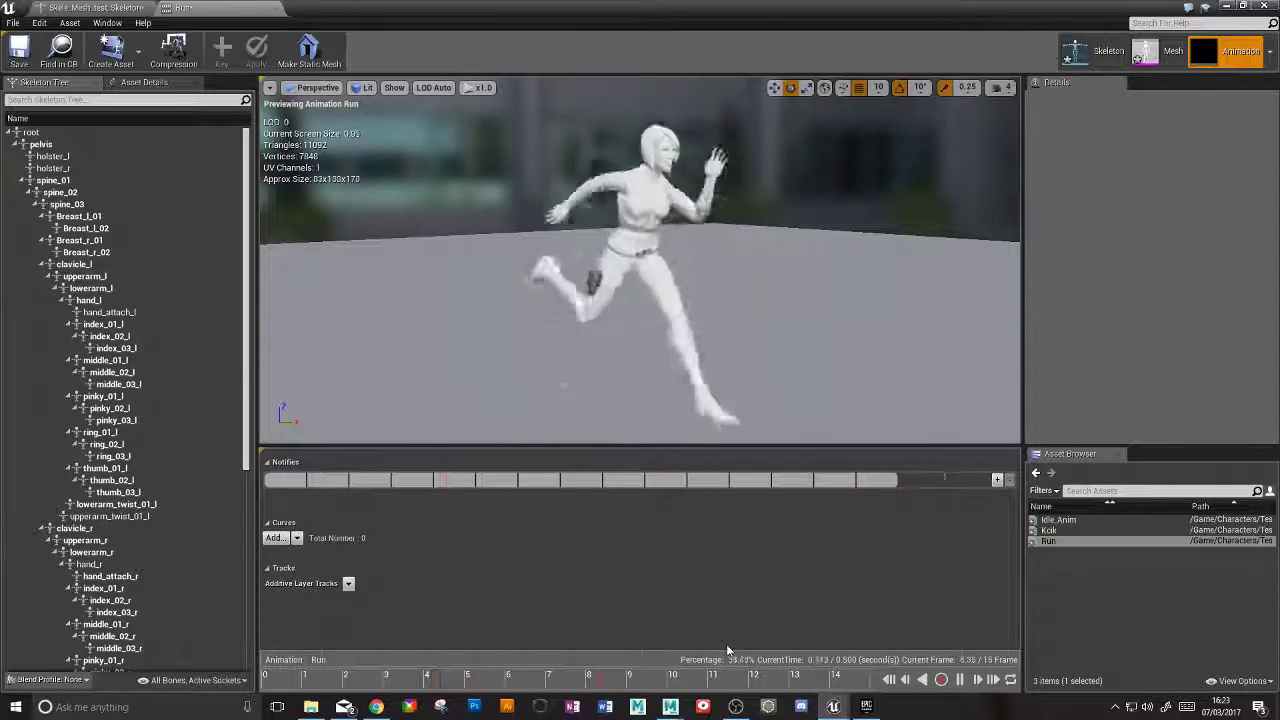
{"action": "left_click", "coordinate": [735, 707]}
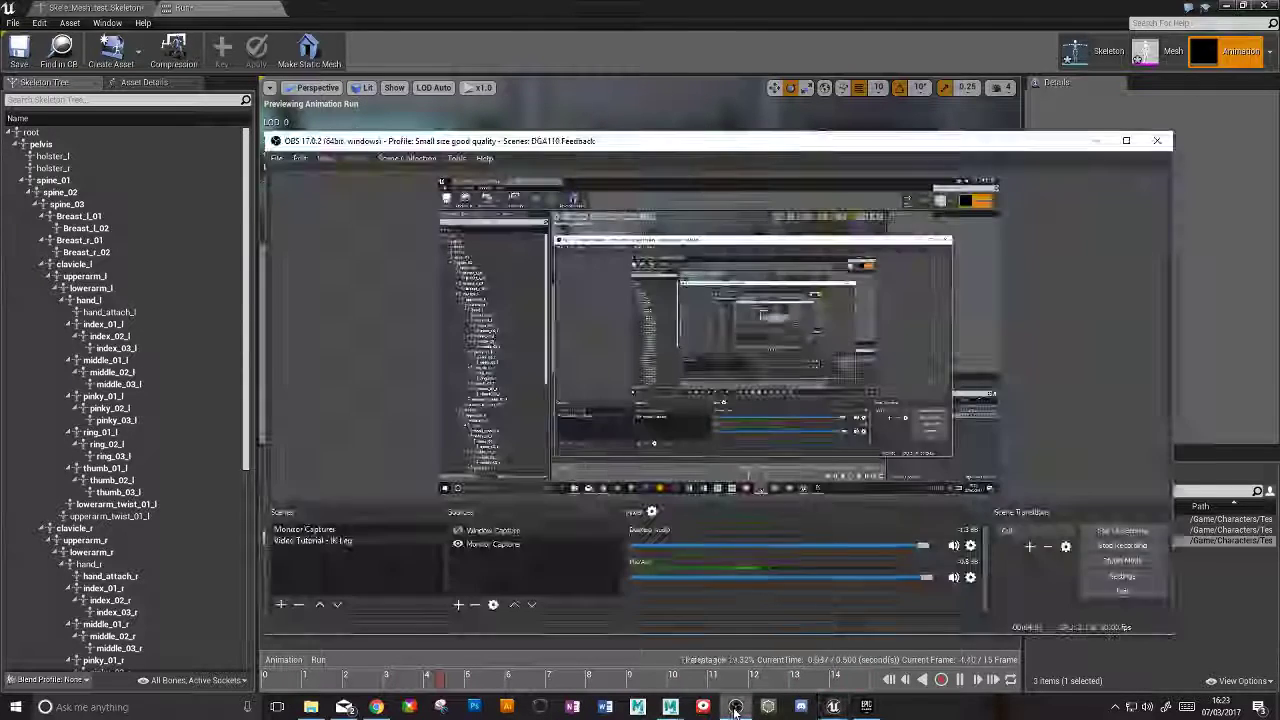